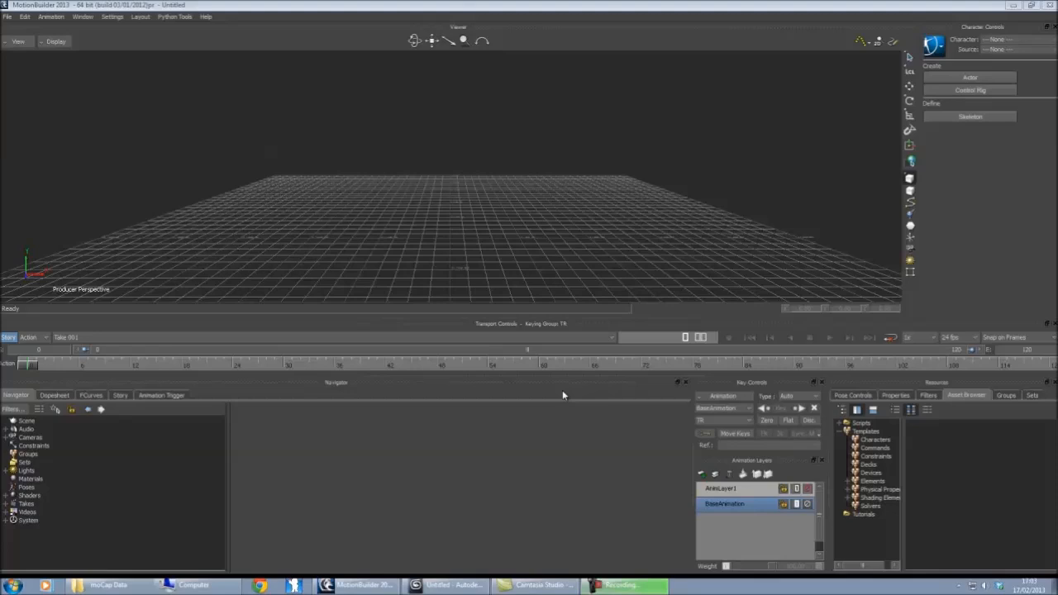
{"action": "mouse_move", "coordinate": [520, 203]}
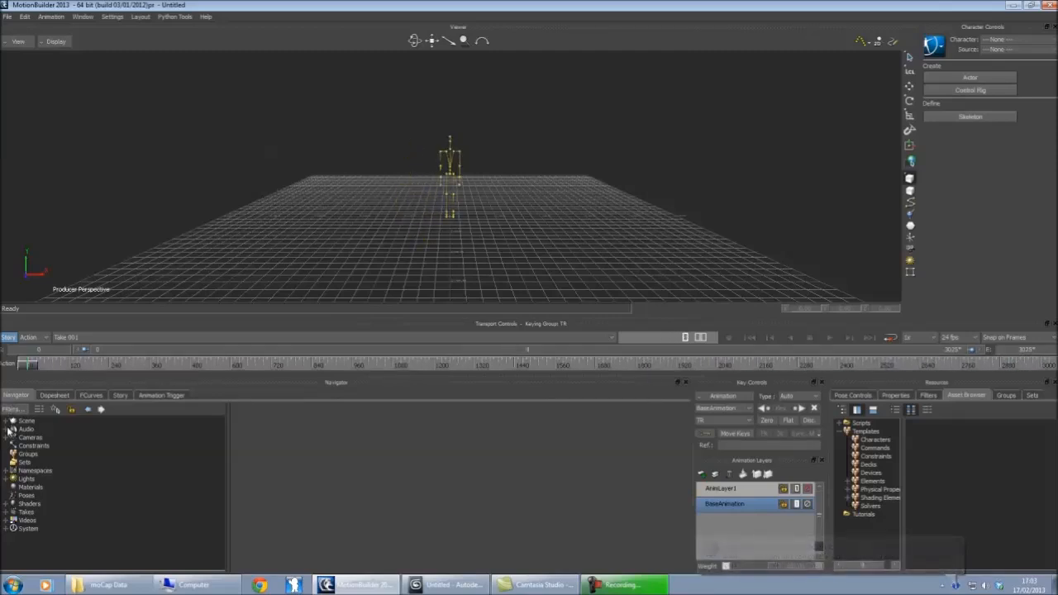
Step: Unparent BVH:Hips from BVH:reference and delete the reference node, leaving Hips as root
{"action": "left_click", "coordinate": [8, 428]}
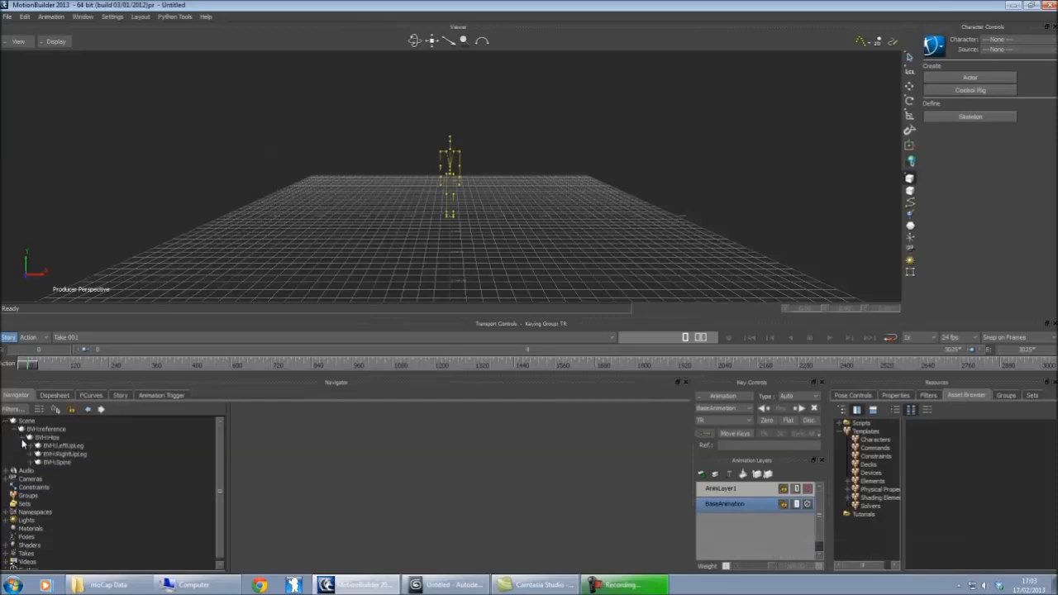
{"action": "mouse_move", "coordinate": [252, 430]}
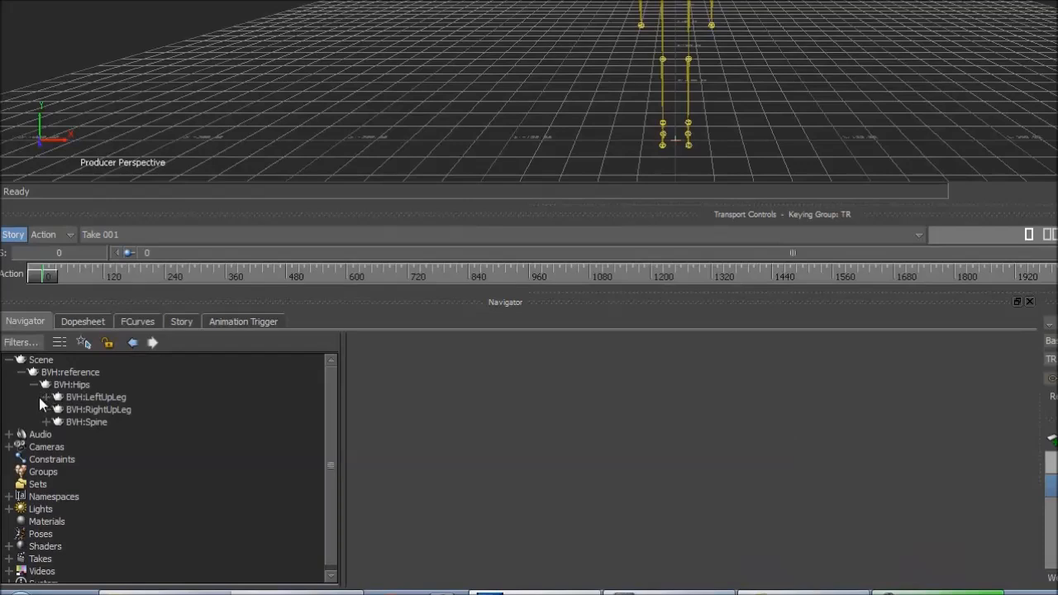
{"action": "left_click", "coordinate": [70, 384]}
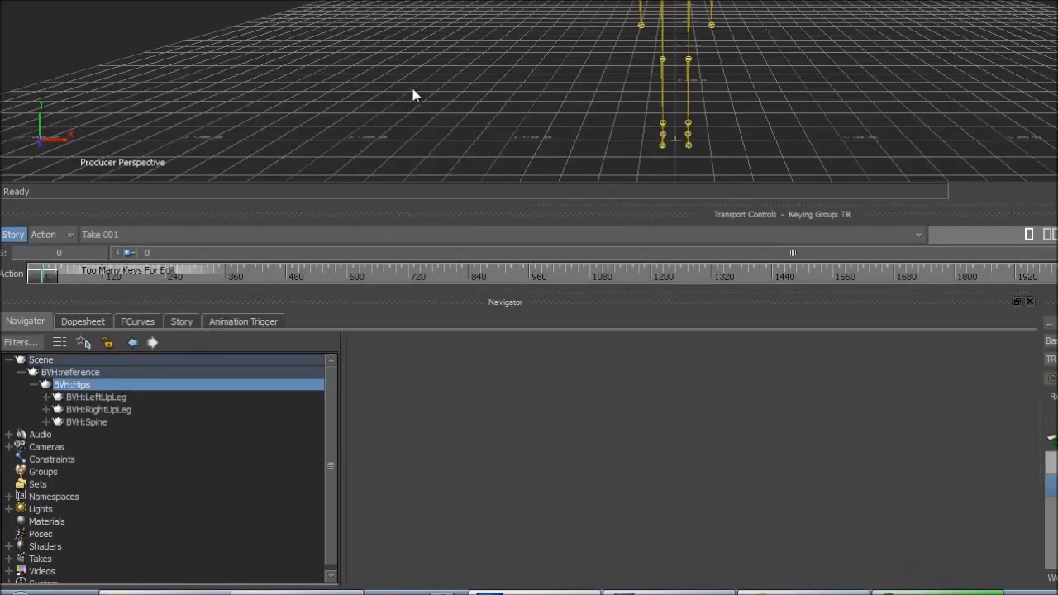
{"action": "mouse_move", "coordinate": [501, 150]}
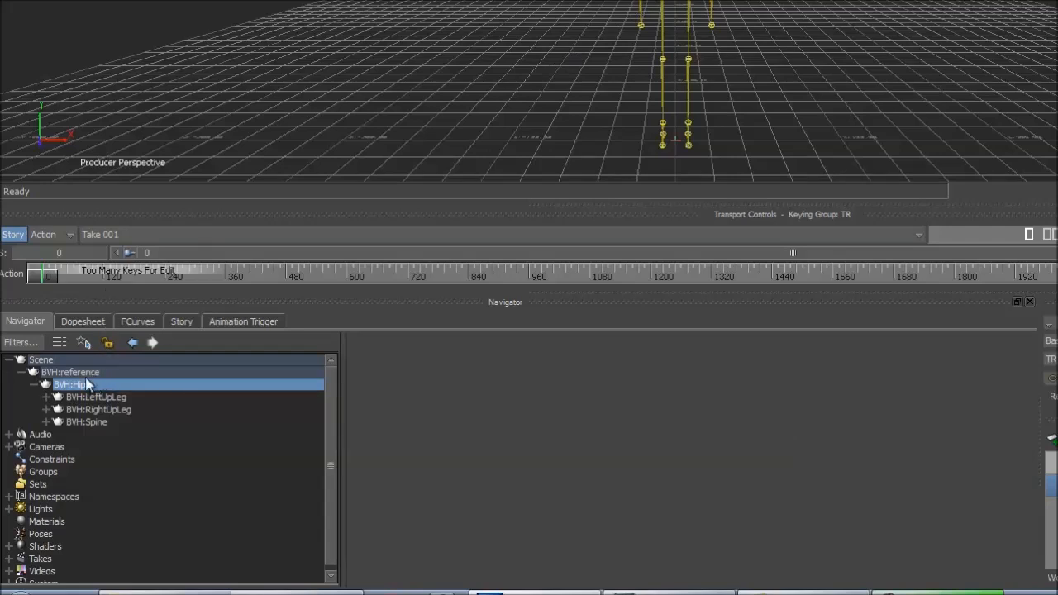
{"action": "left_click", "coordinate": [70, 372]}
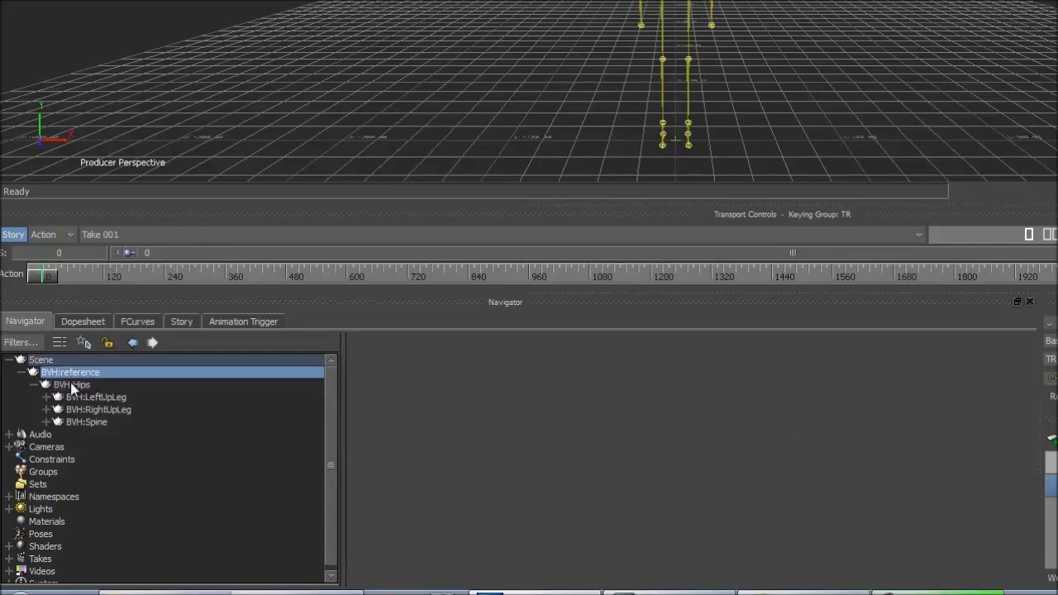
{"action": "left_click", "coordinate": [35, 383]}
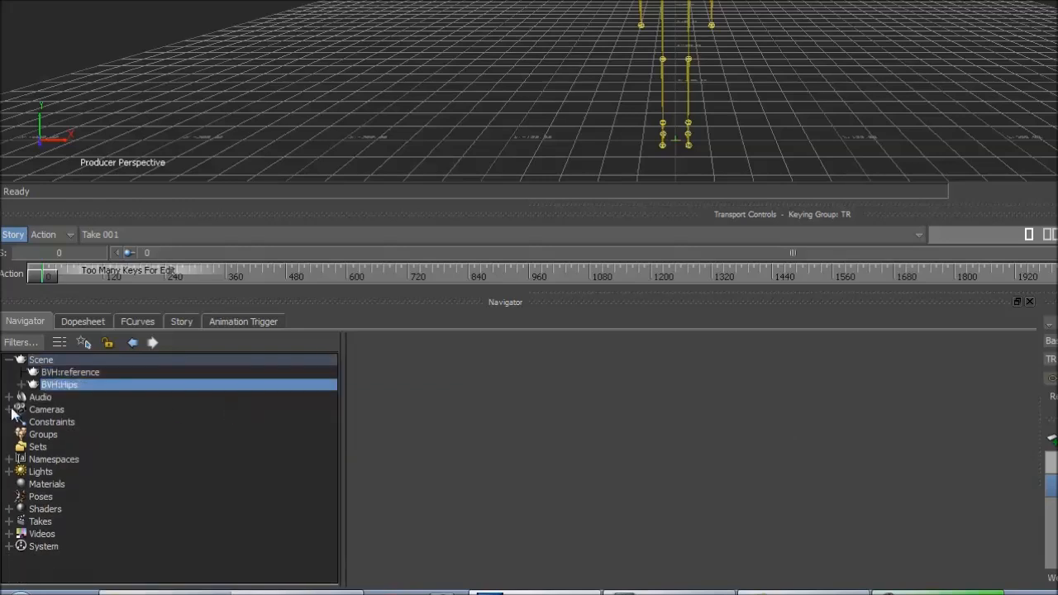
{"action": "right_click", "coordinate": [69, 372]}
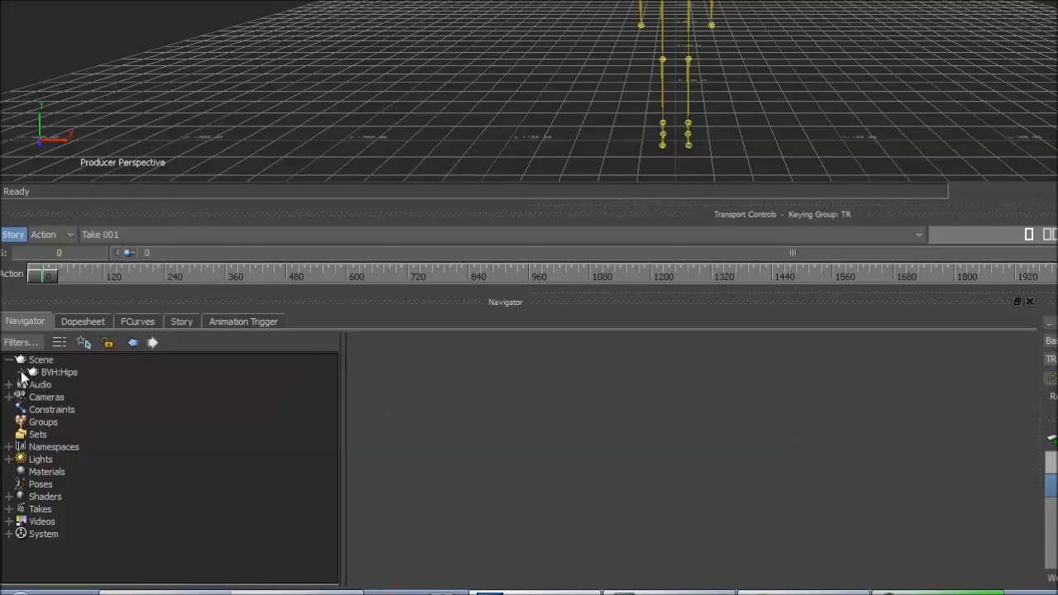
Step: Rename BVH:LeftUpLeg to BVH:LeftHip and BVH:RightUpLeg to BVH:RightHip under the hips root
{"action": "left_click", "coordinate": [29, 372]}
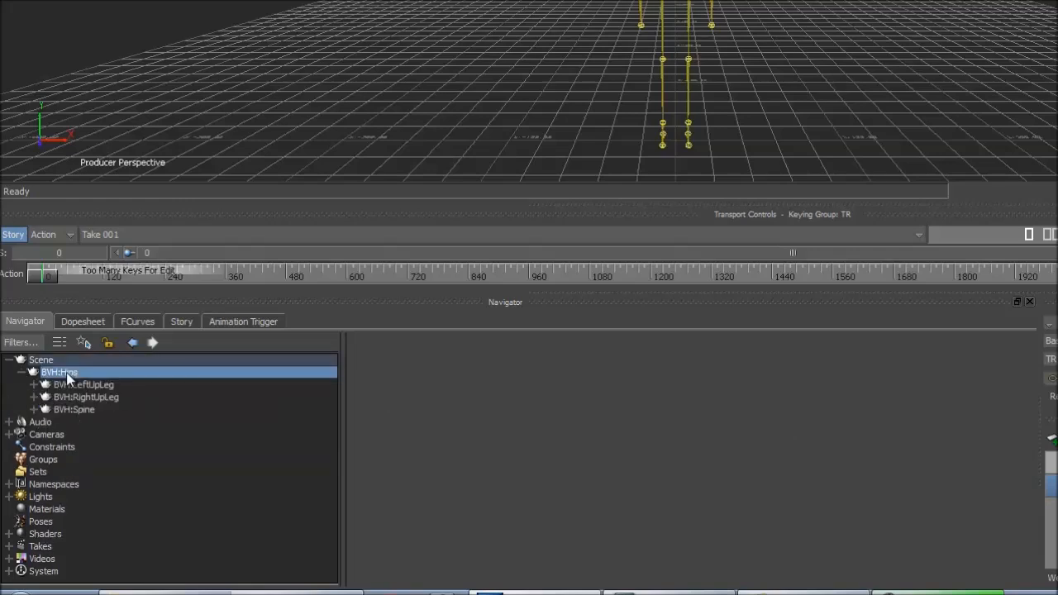
{"action": "mouse_move", "coordinate": [112, 397]}
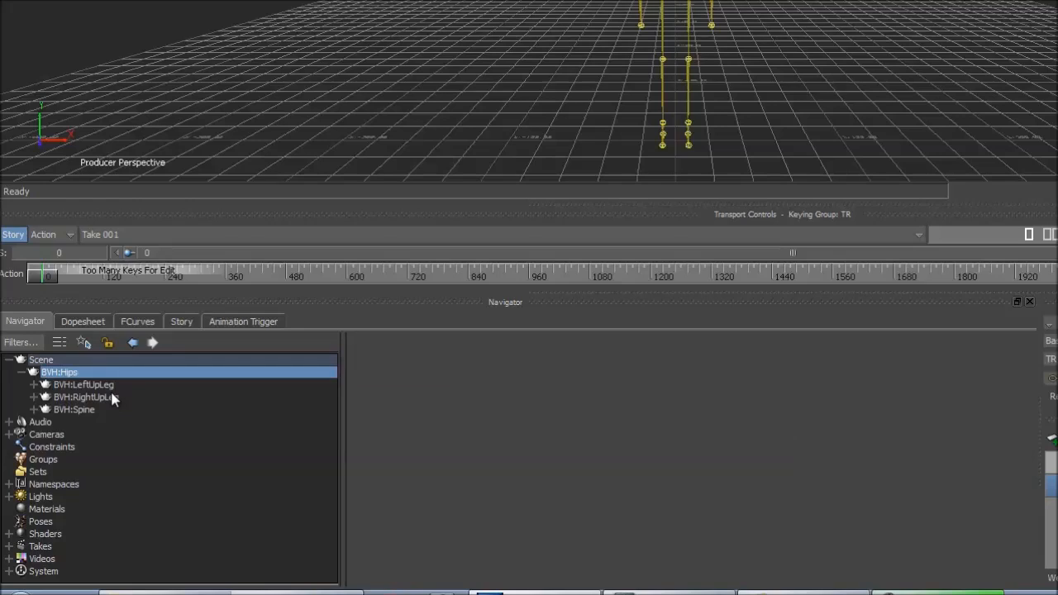
{"action": "mouse_move", "coordinate": [172, 414]}
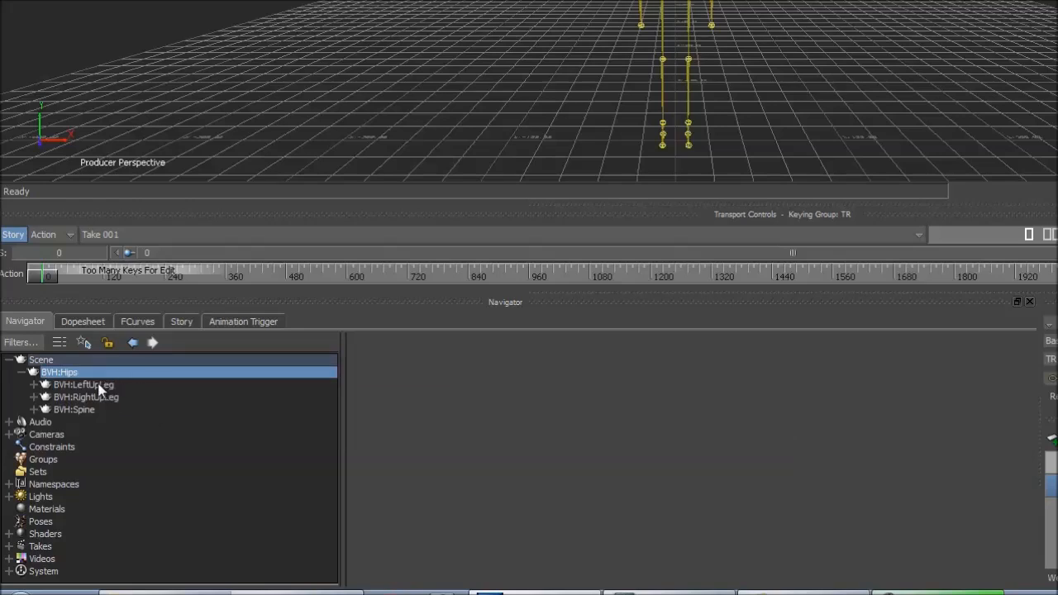
{"action": "left_click", "coordinate": [82, 383]}
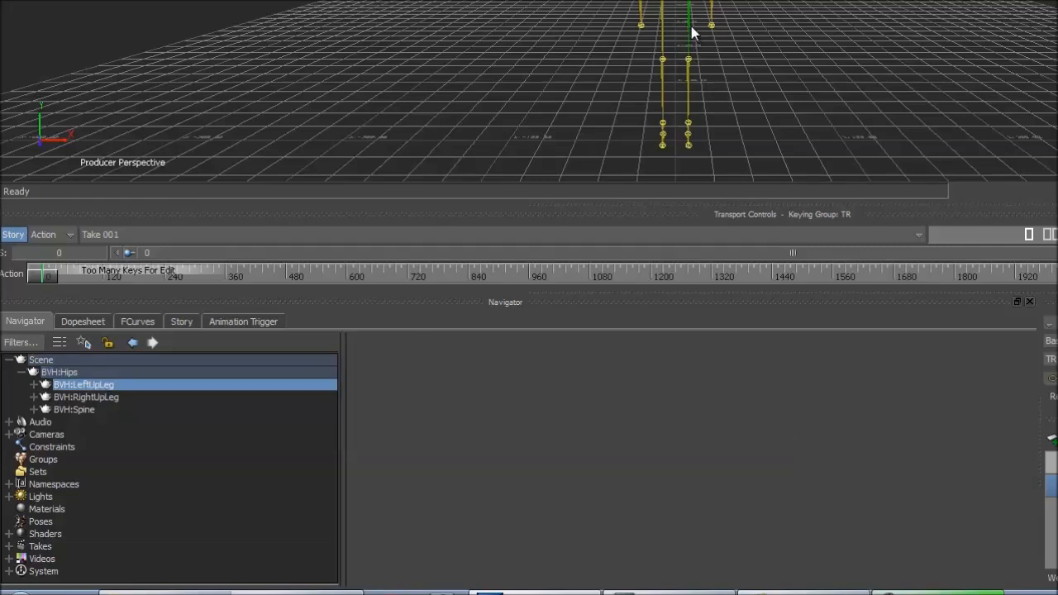
{"action": "mouse_move", "coordinate": [677, 33]}
{"action": "type", "text": "Hi"}
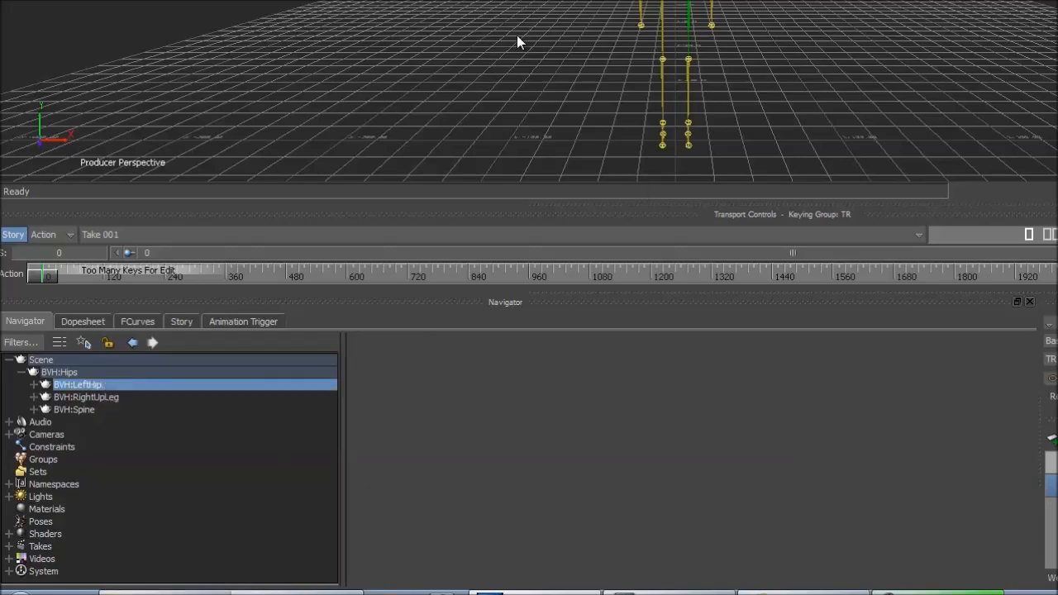
{"action": "left_click", "coordinate": [86, 397]}
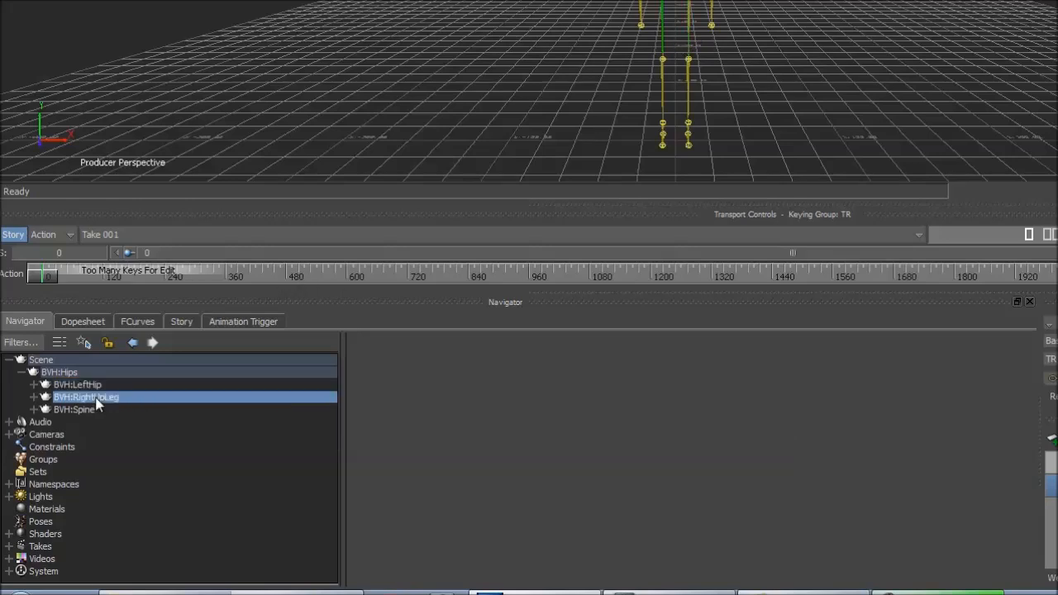
{"action": "double_click", "coordinate": [86, 397]}
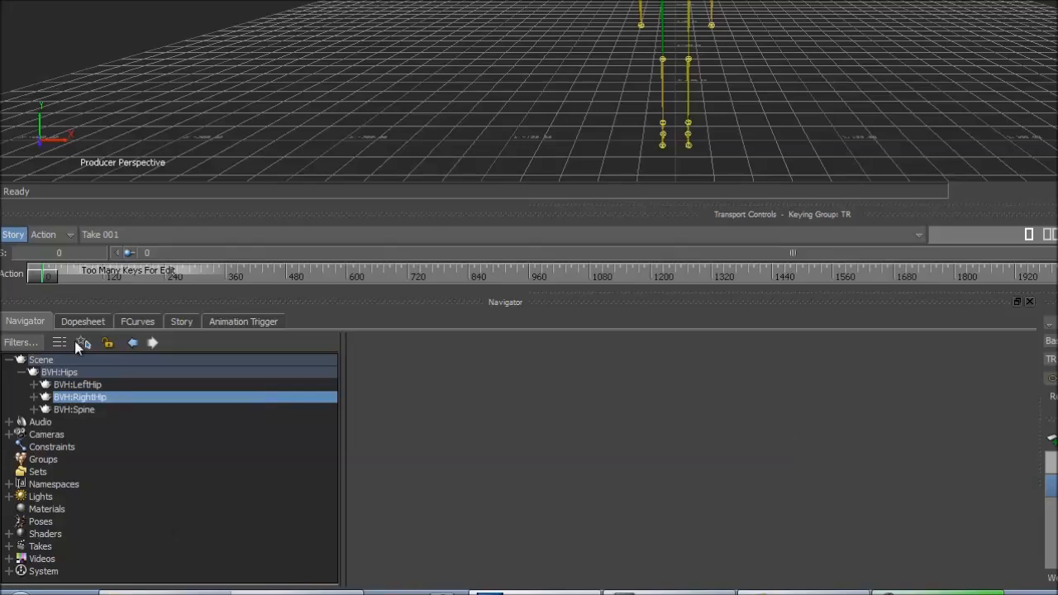
{"action": "left_click", "coordinate": [73, 410]}
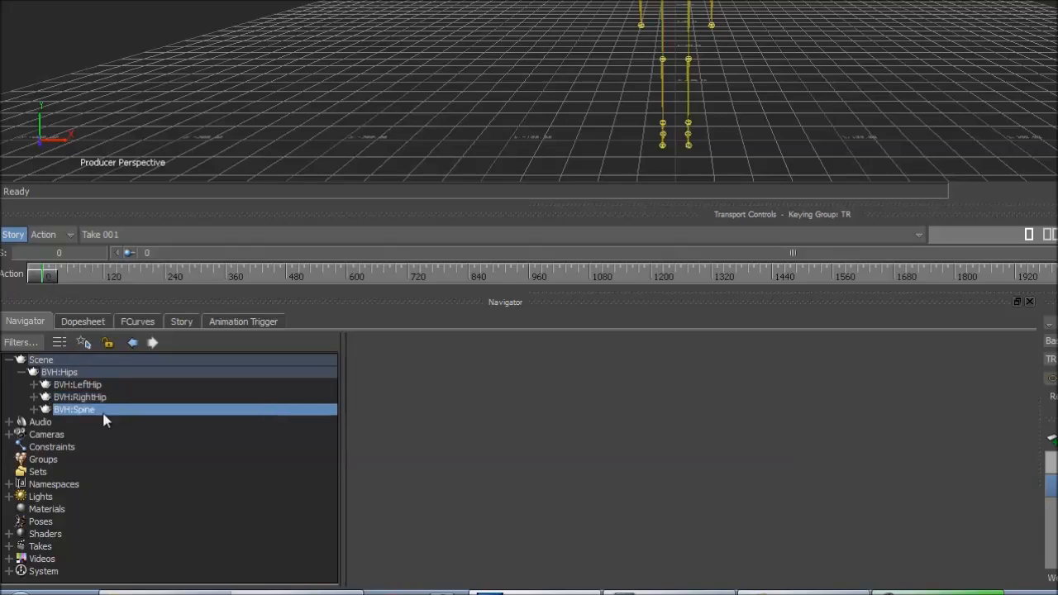
{"action": "mouse_move", "coordinate": [213, 321]}
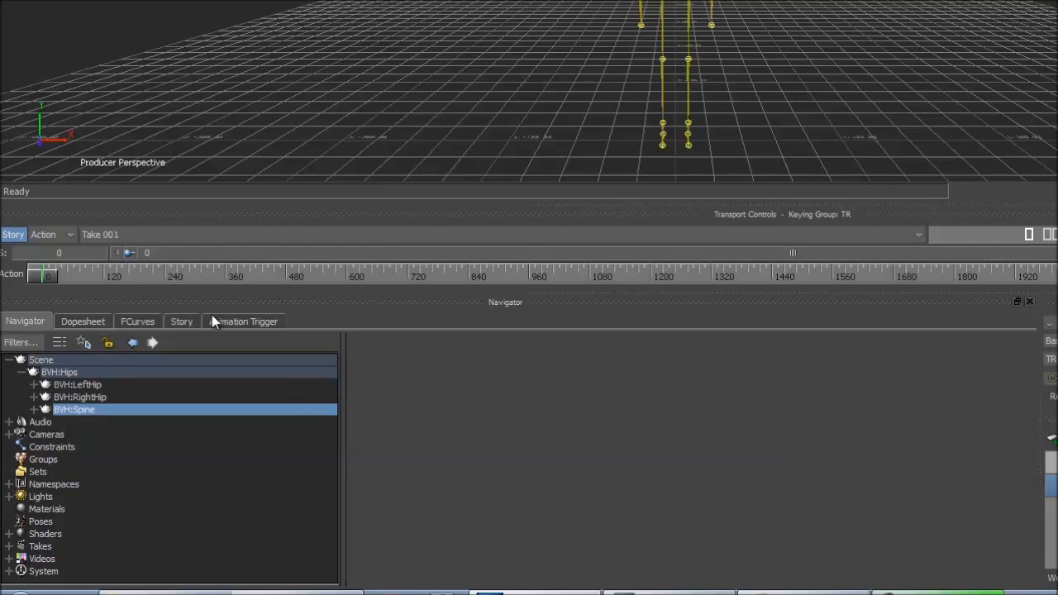
{"action": "mouse_move", "coordinate": [192, 397]}
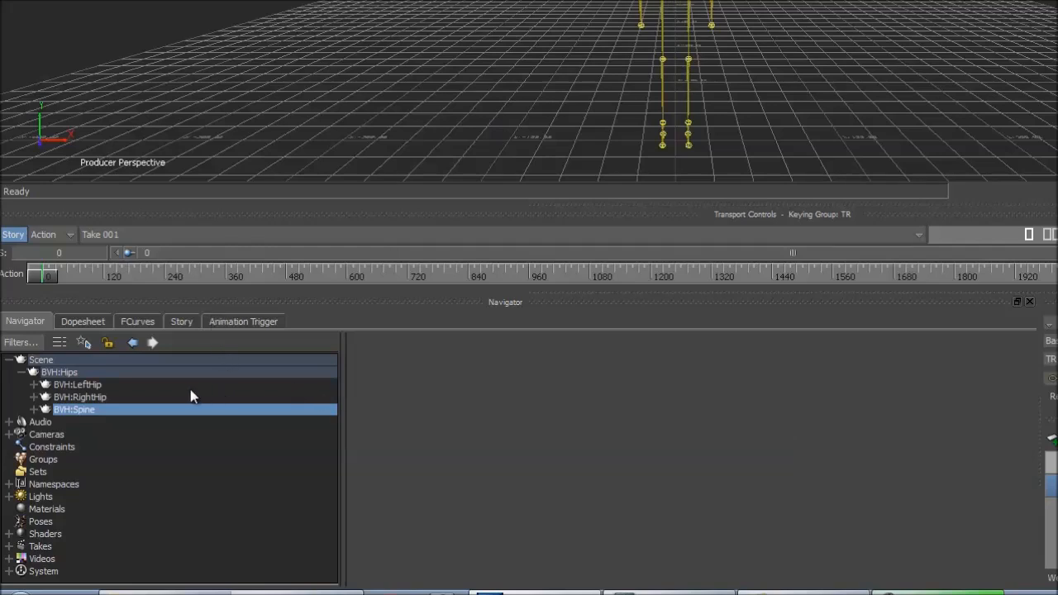
{"action": "mouse_move", "coordinate": [30, 413]}
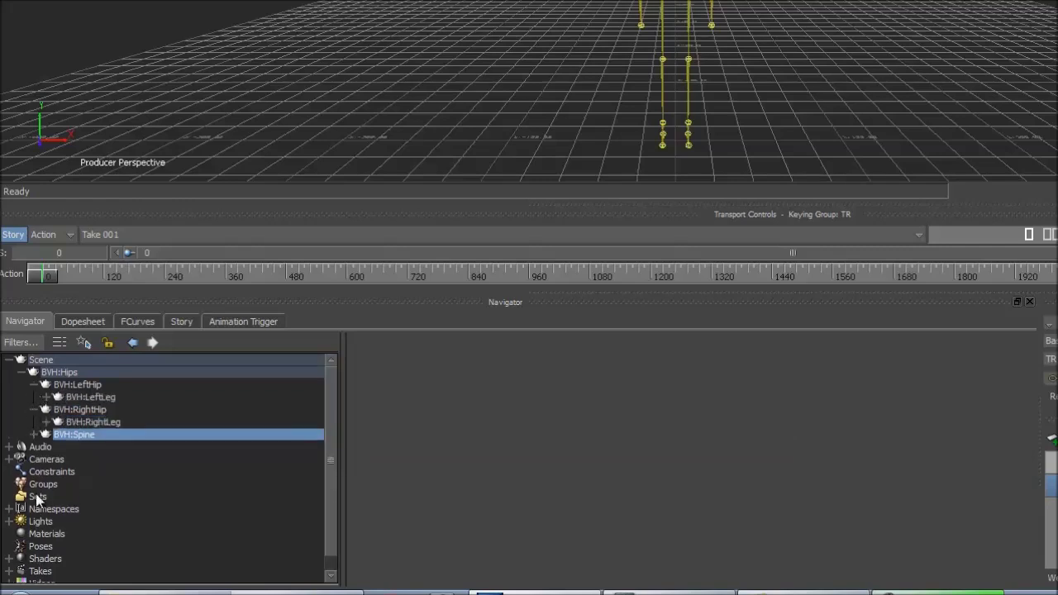
{"action": "mouse_move", "coordinate": [116, 387]}
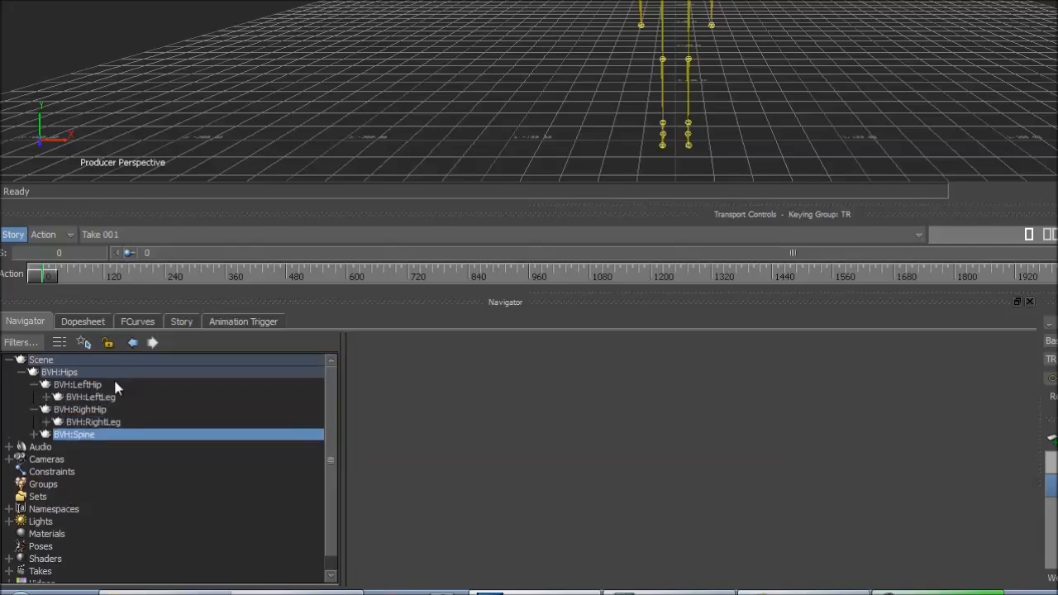
{"action": "mouse_move", "coordinate": [109, 399]}
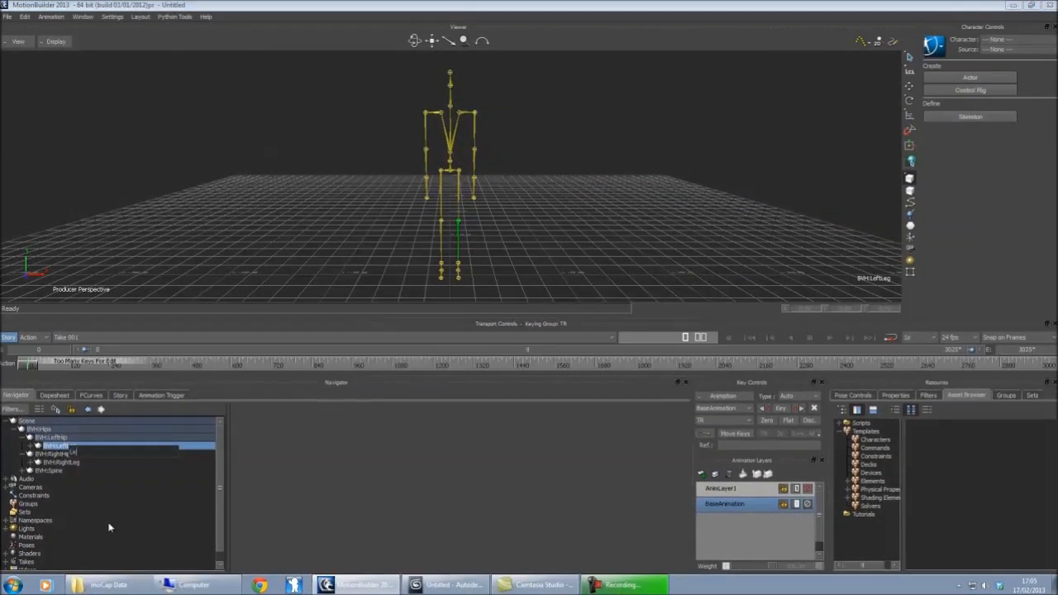
Step: Rename BVH:LeftLeg to BVH:LeftKnee and BVH:RightLeg to BVH:RightKnee, then expand the knees
{"action": "left_click", "coordinate": [56, 453]}
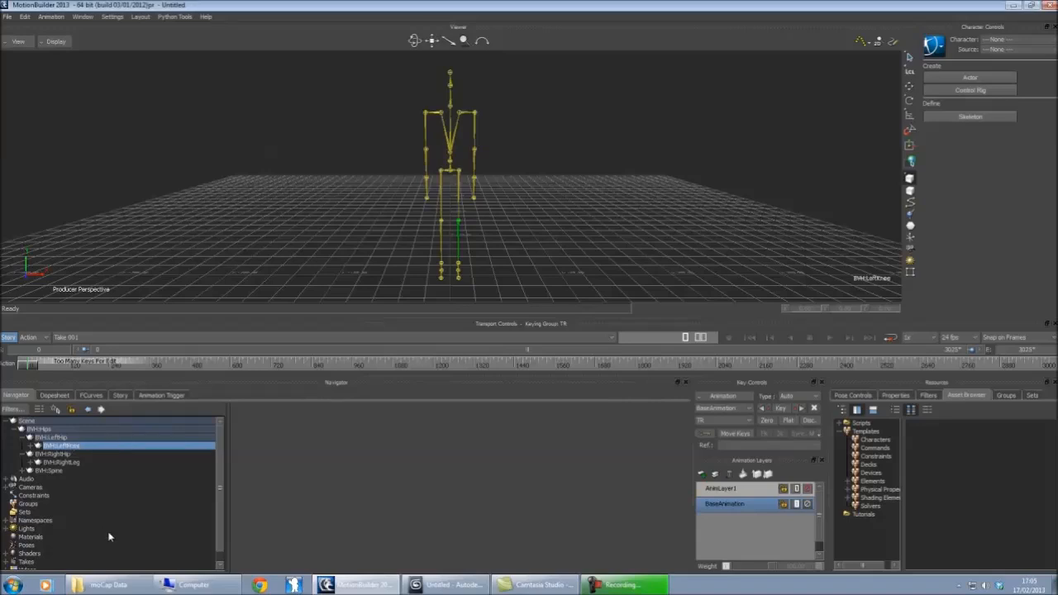
{"action": "left_click", "coordinate": [53, 463]}
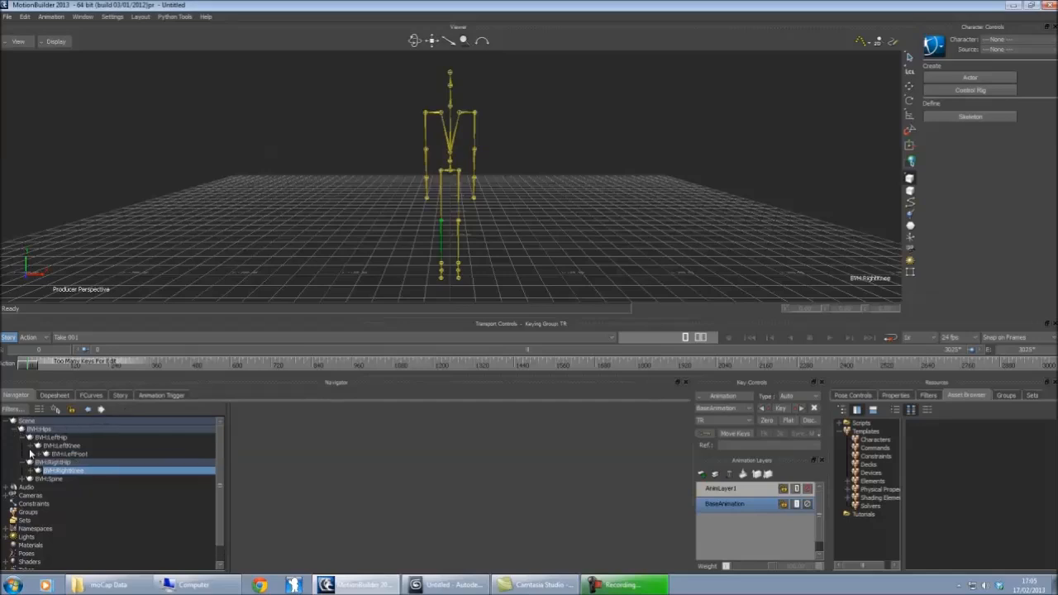
{"action": "left_click", "coordinate": [63, 453]}
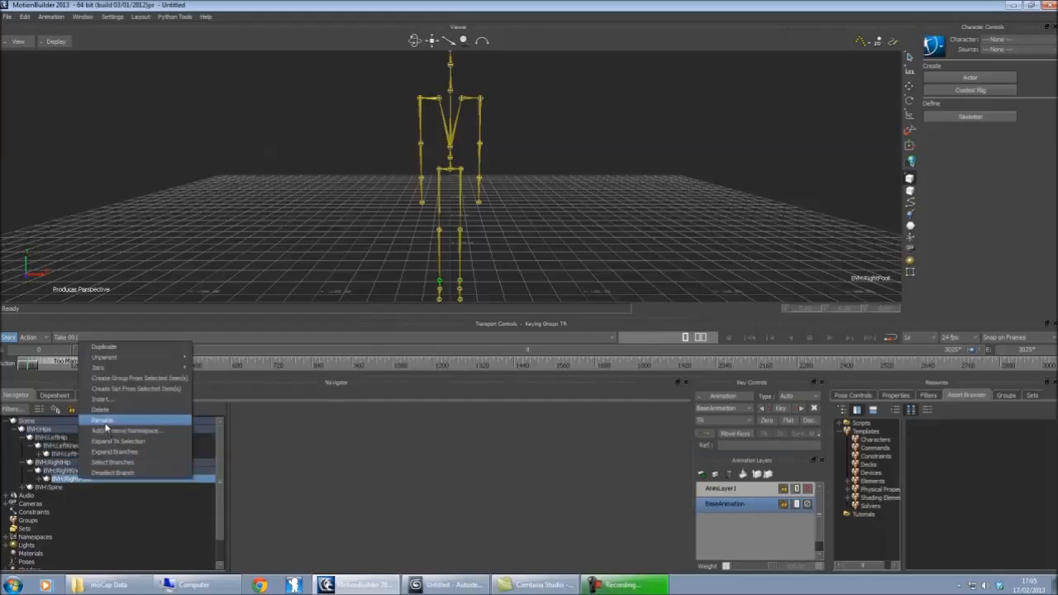
Step: Rename the left and right foot bones to their Bip01 biped foot names
{"action": "left_click", "coordinate": [103, 420]}
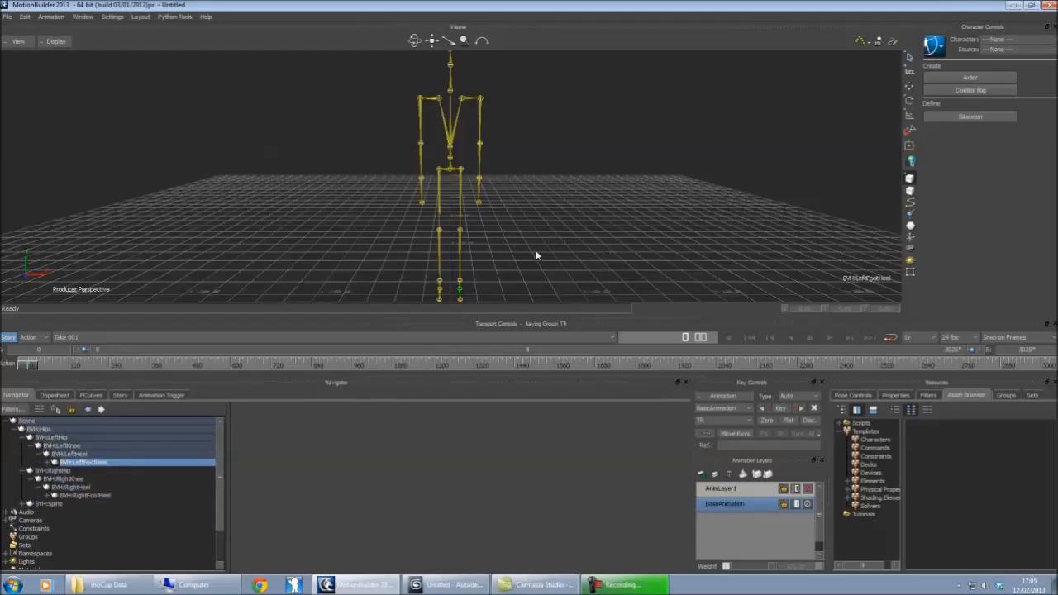
{"action": "left_click", "coordinate": [80, 461]}
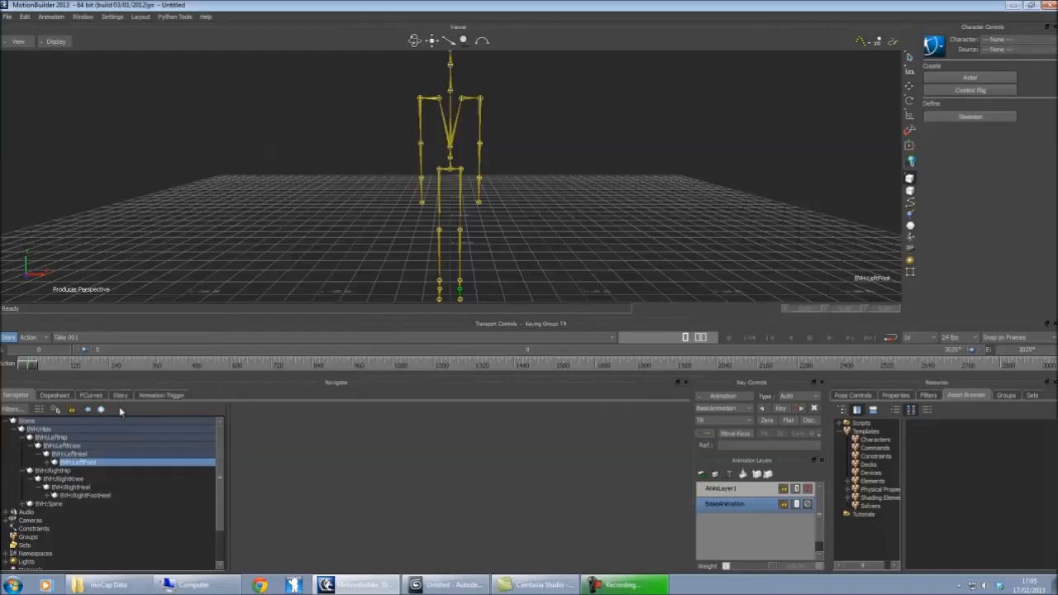
{"action": "right_click", "coordinate": [79, 506]}
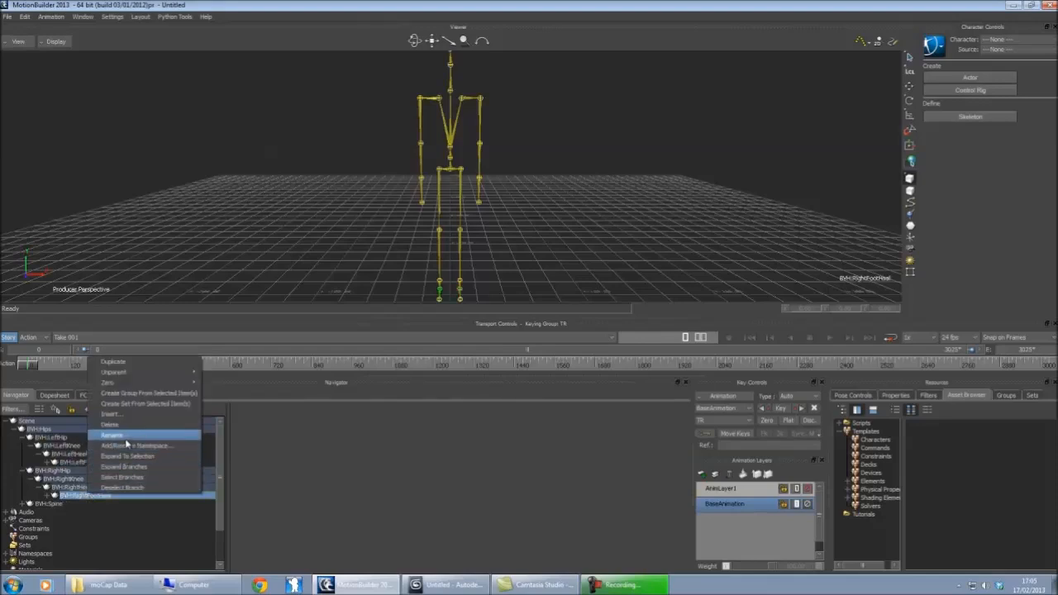
{"action": "left_click", "coordinate": [113, 431]}
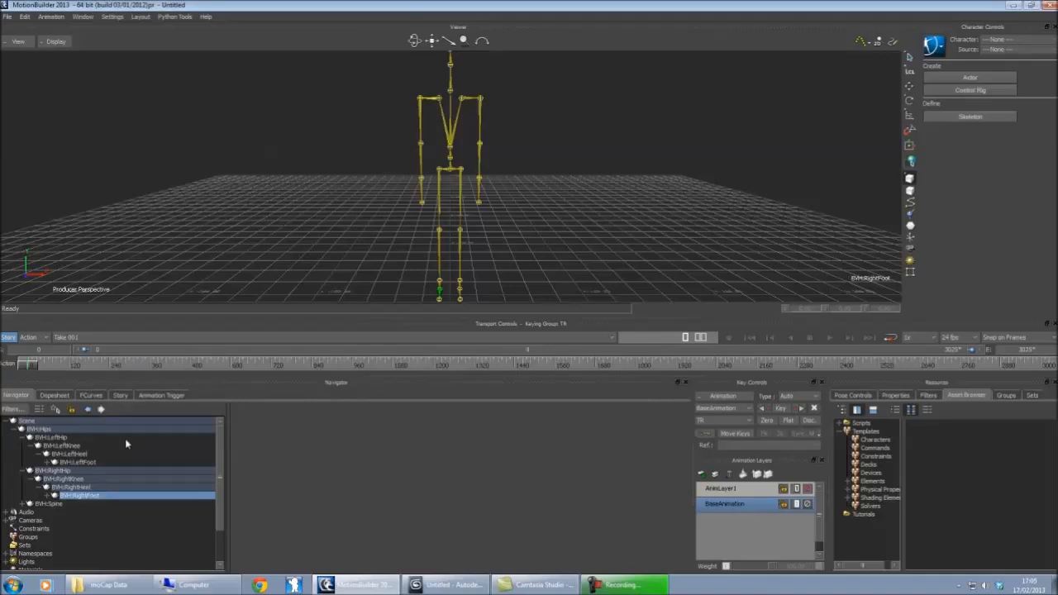
{"action": "mouse_move", "coordinate": [129, 456]}
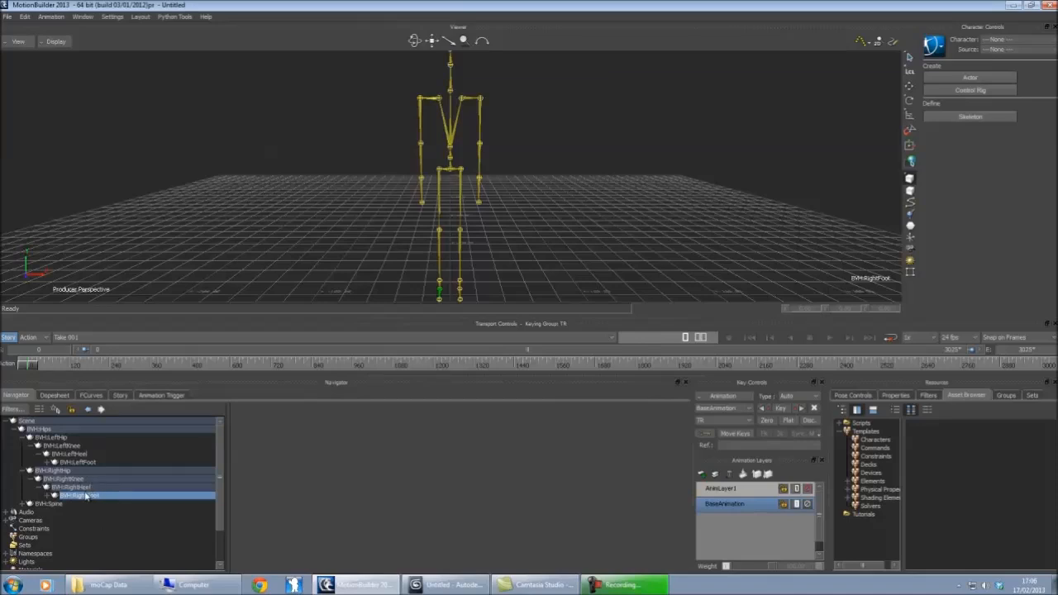
{"action": "left_click", "coordinate": [62, 480]}
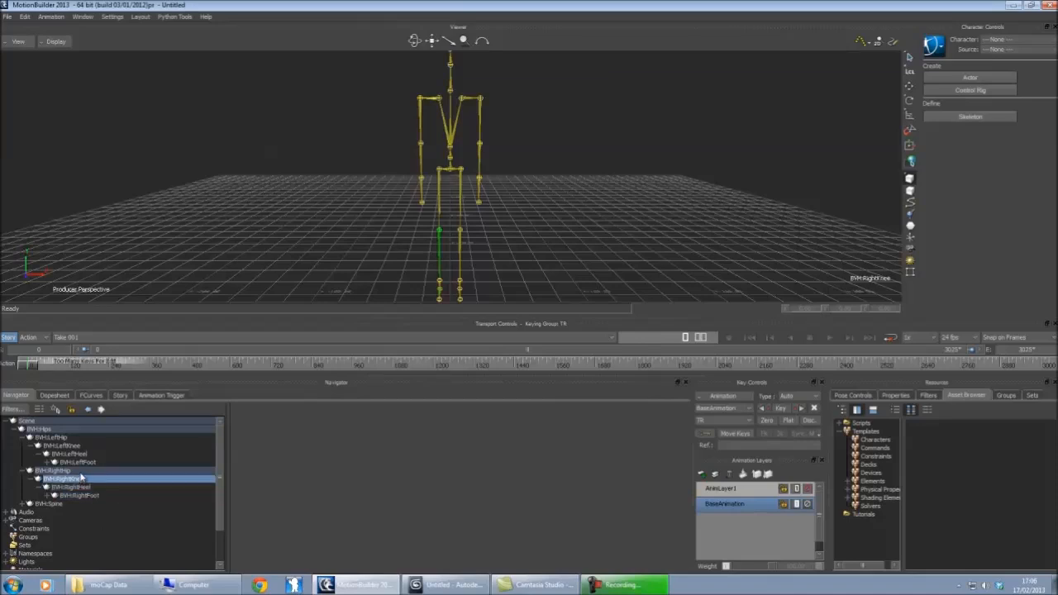
{"action": "left_click", "coordinate": [46, 477]}
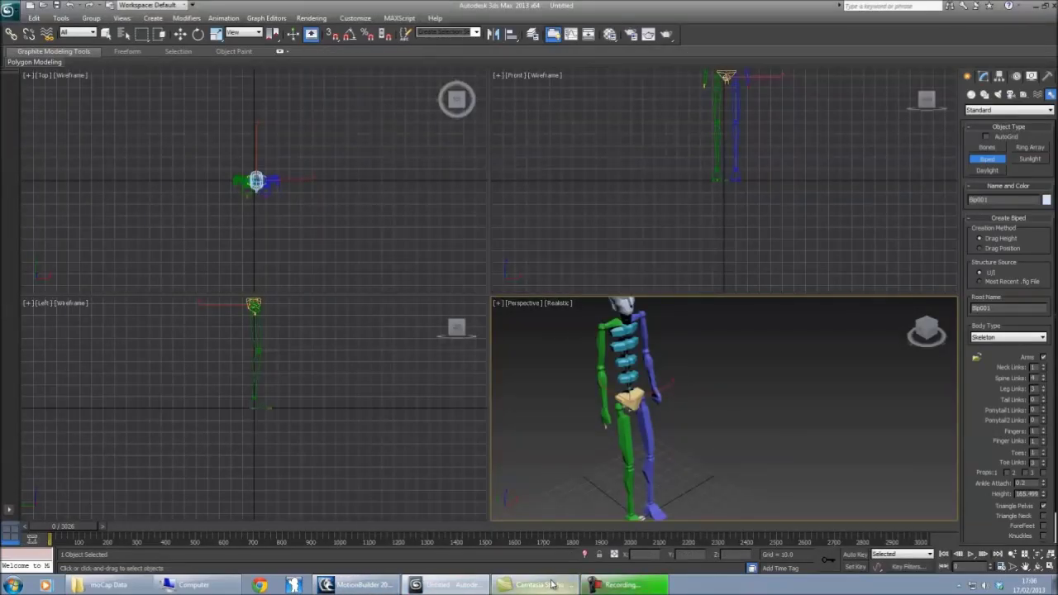
Step: Rename the spine bone to BVH:Chest and select the clavicle bone beneath it for renaming
{"action": "left_click", "coordinate": [367, 584]}
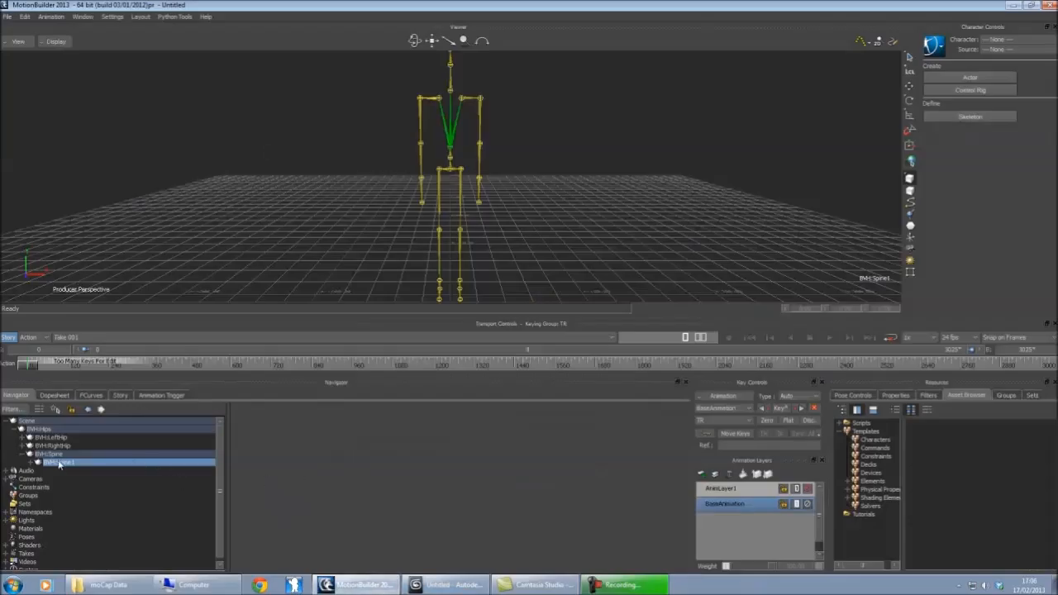
{"action": "double_click", "coordinate": [58, 464]}
{"action": "type", "text": "Chest"}
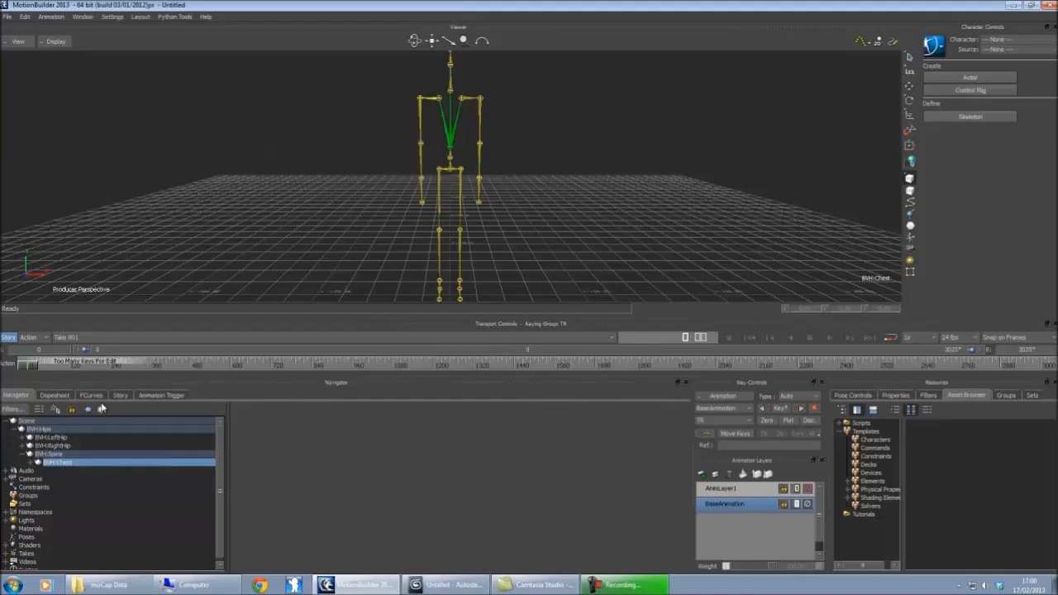
{"action": "left_click", "coordinate": [44, 464]}
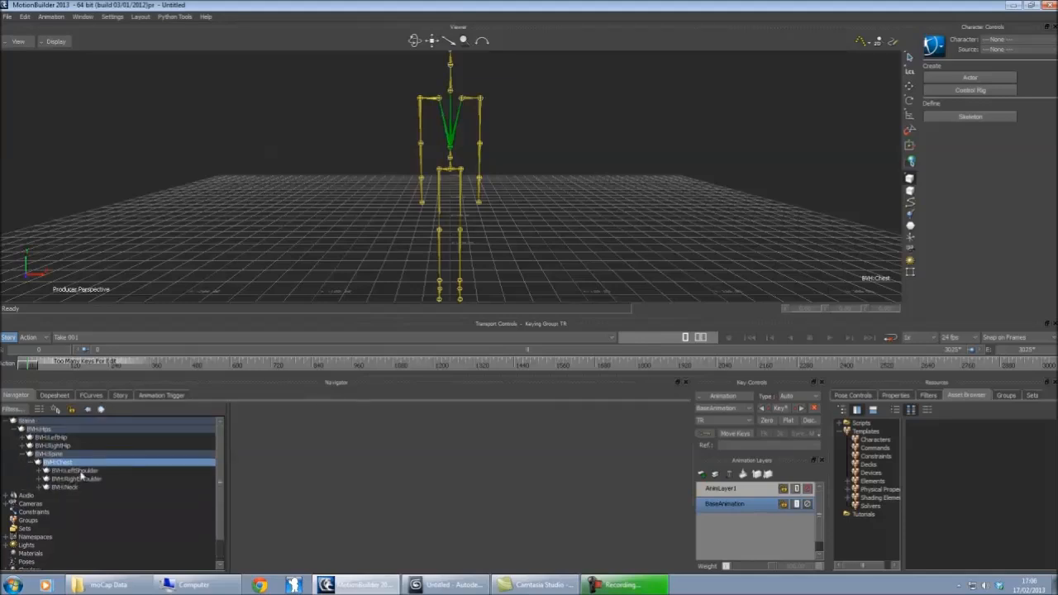
{"action": "left_click", "coordinate": [71, 469]}
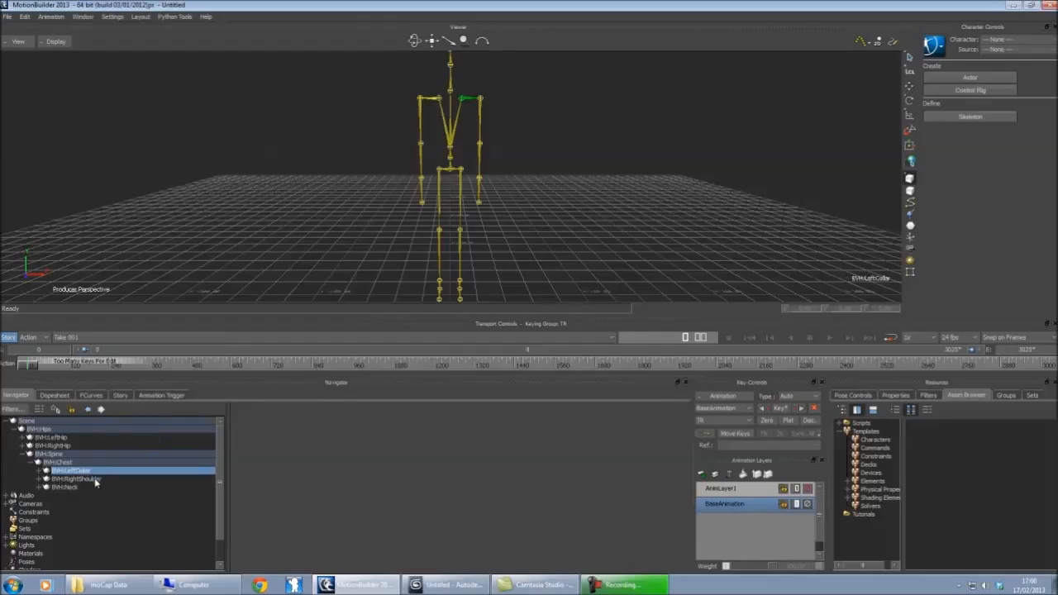
Step: Rename the left and right shoulder and upper arm bones to biped names
{"action": "left_click", "coordinate": [69, 479]}
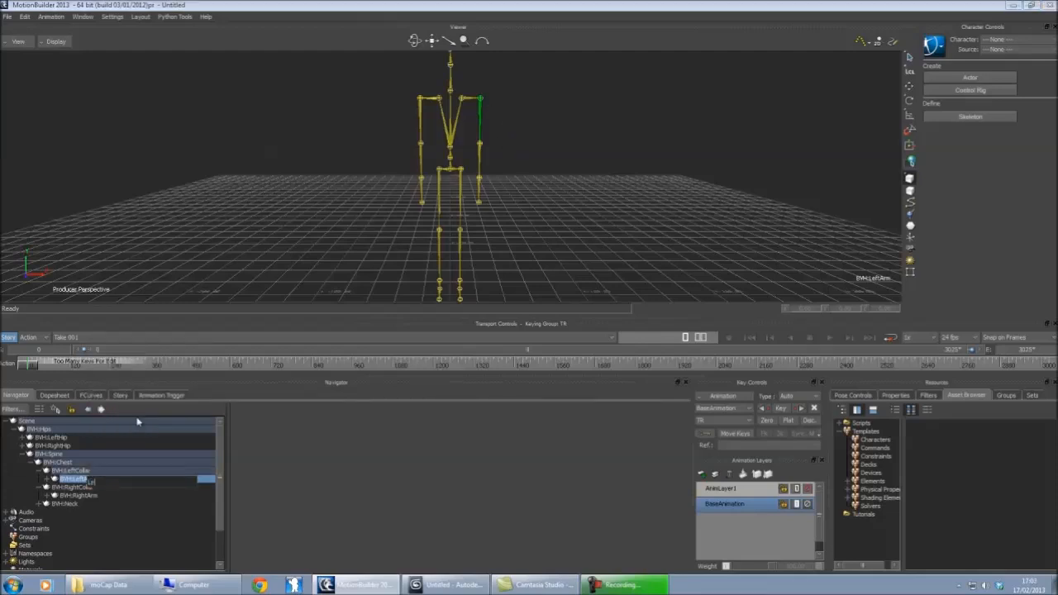
{"action": "left_click", "coordinate": [79, 481]}
{"action": "type", "text": "Shoulde"}
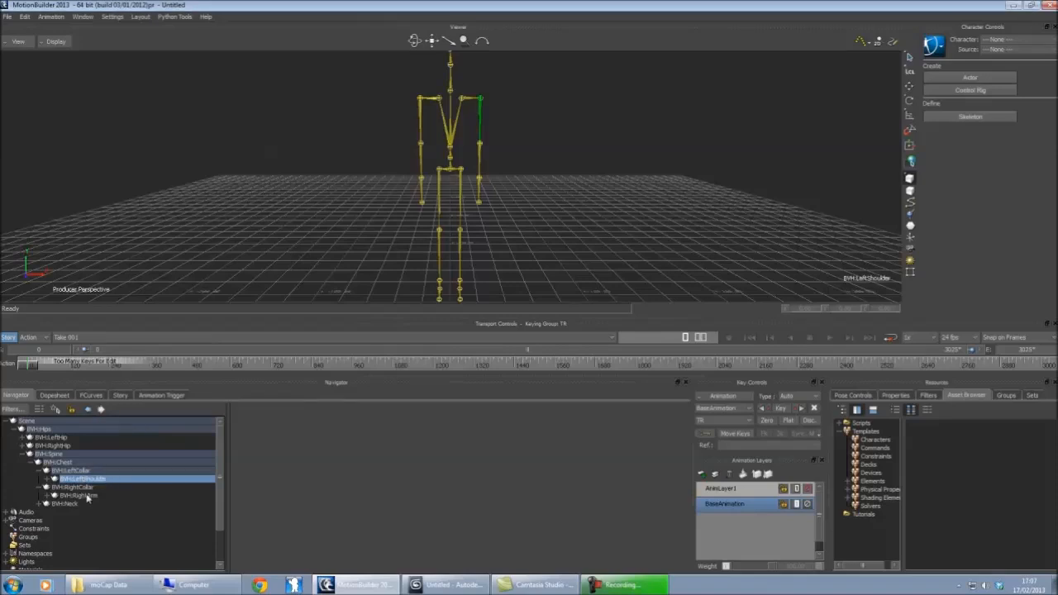
{"action": "left_click", "coordinate": [75, 496]}
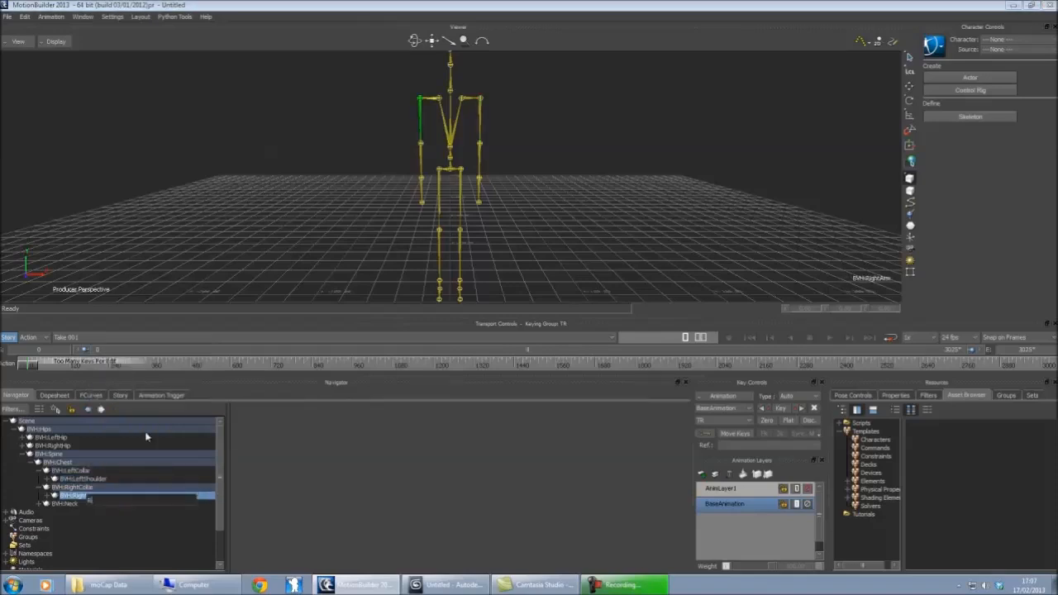
{"action": "left_click", "coordinate": [83, 496]}
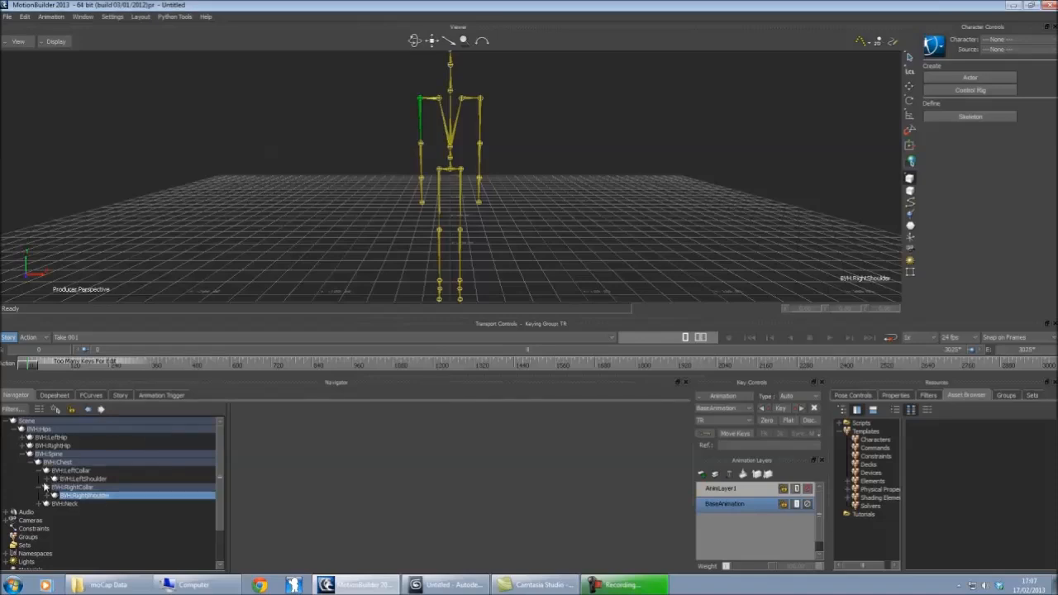
{"action": "left_click", "coordinate": [47, 490]}
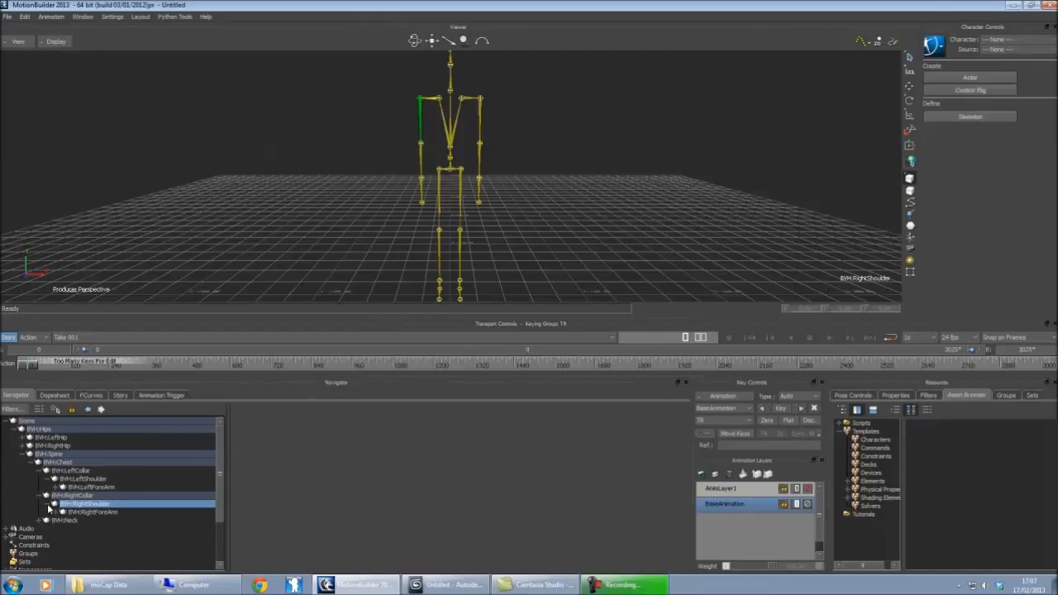
{"action": "mouse_move", "coordinate": [124, 496]}
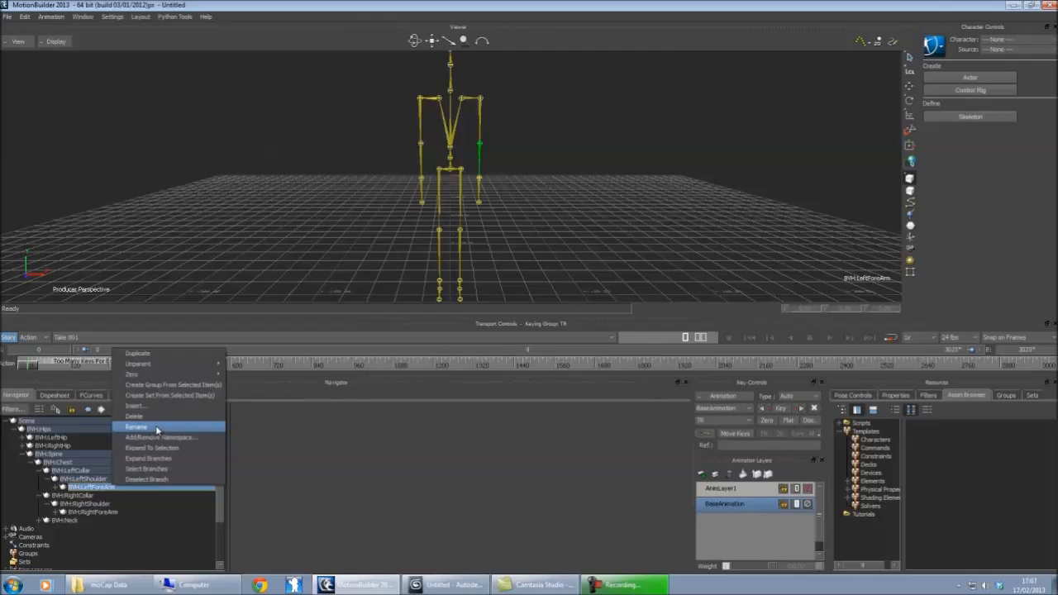
Step: Rename the forearm and hand bones to biped names and bring up Motion File Export
{"action": "left_click", "coordinate": [136, 426]}
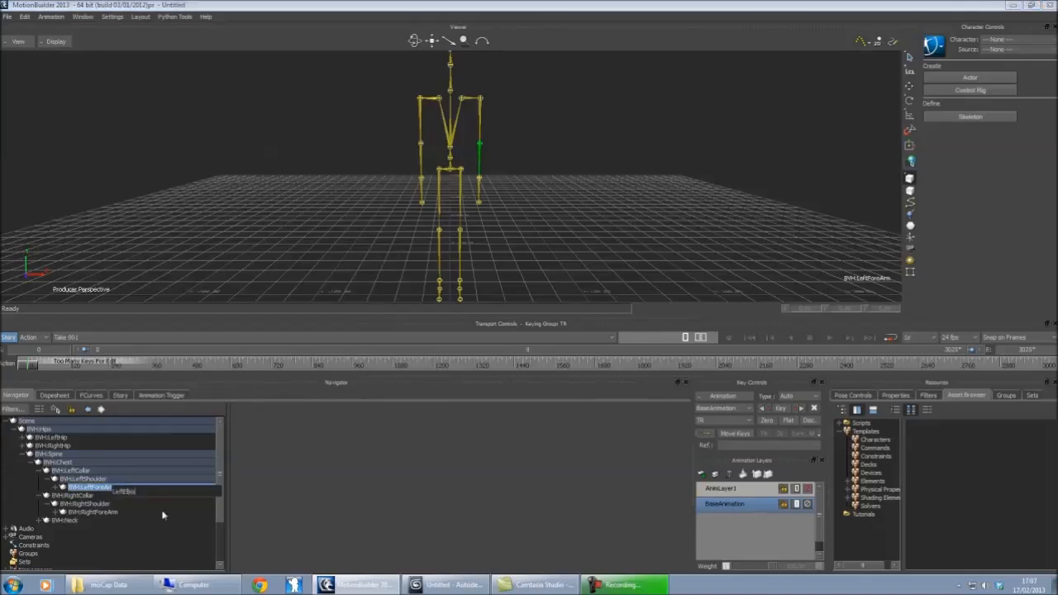
{"action": "right_click", "coordinate": [79, 516]}
{"action": "type", "text": "Elbow"}
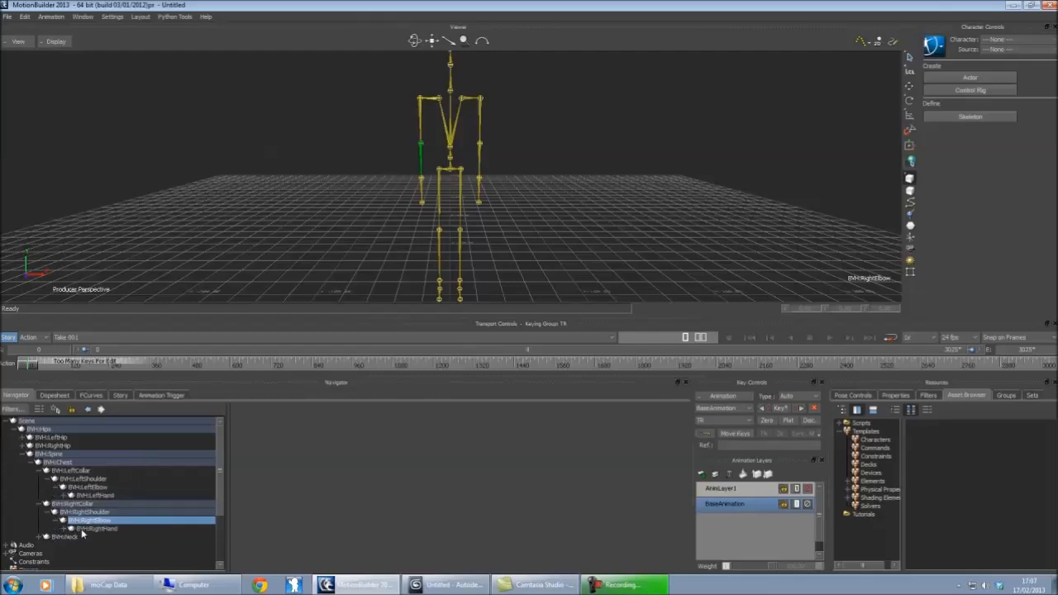
{"action": "left_click", "coordinate": [89, 496]}
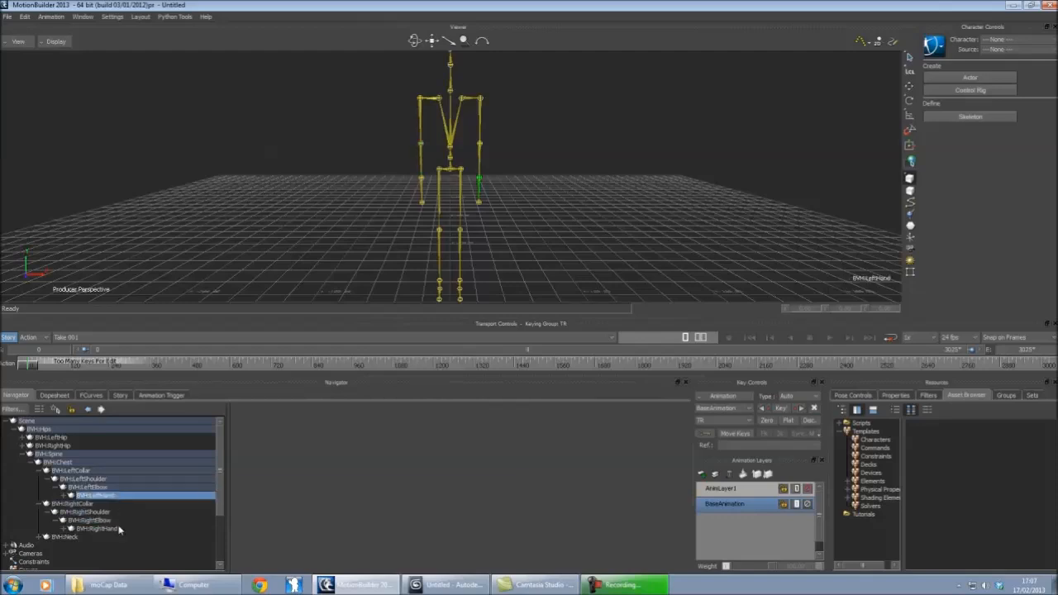
{"action": "left_click", "coordinate": [91, 529]}
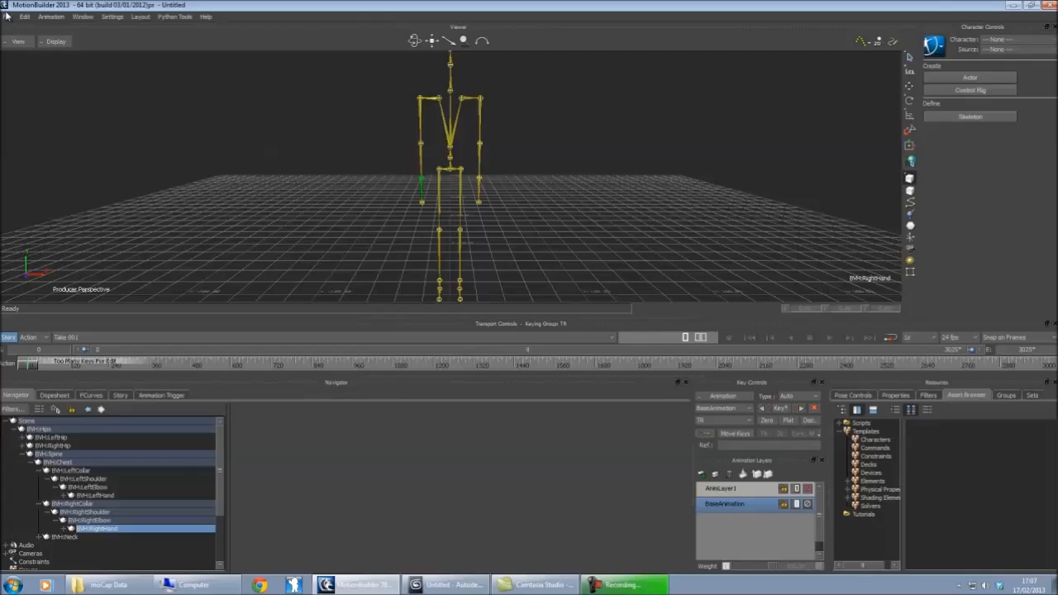
{"action": "left_click", "coordinate": [40, 159]}
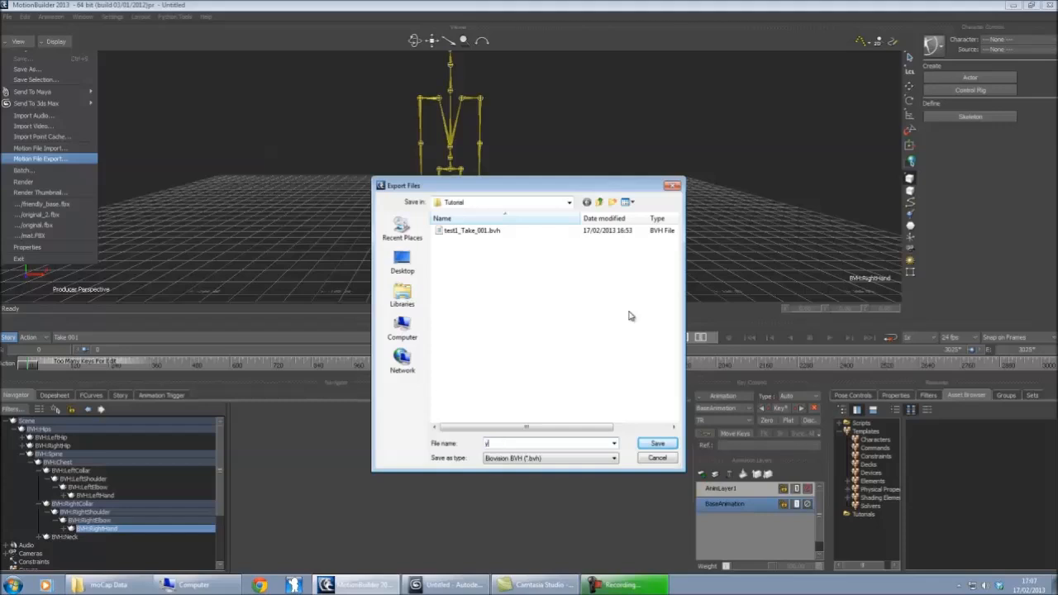
Step: Export the take as a BVH motion file named youtube_Take_001 with the default options
{"action": "type", "text": "outube"}
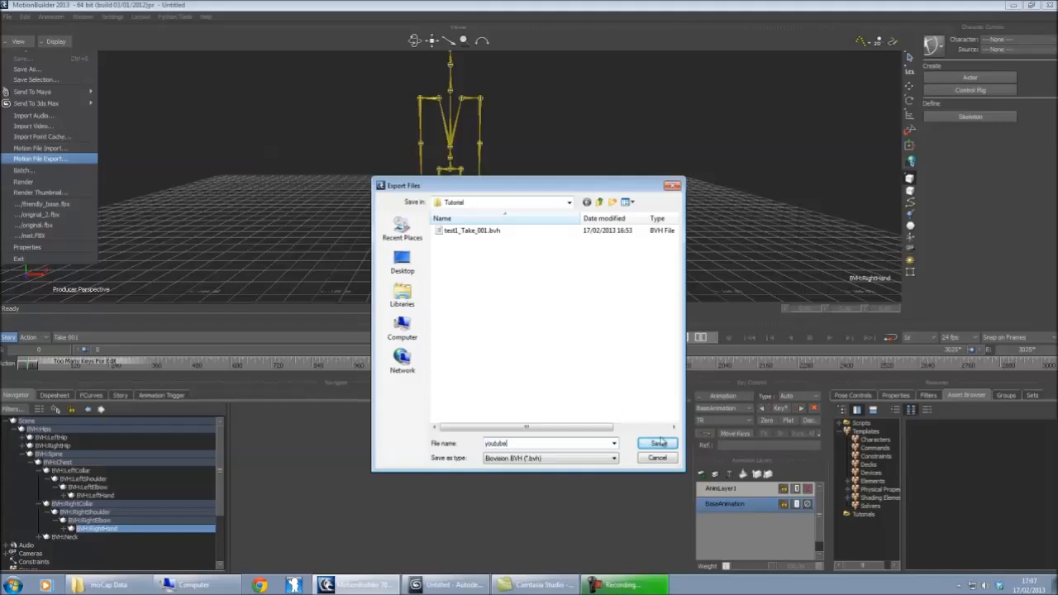
{"action": "left_click", "coordinate": [658, 443]}
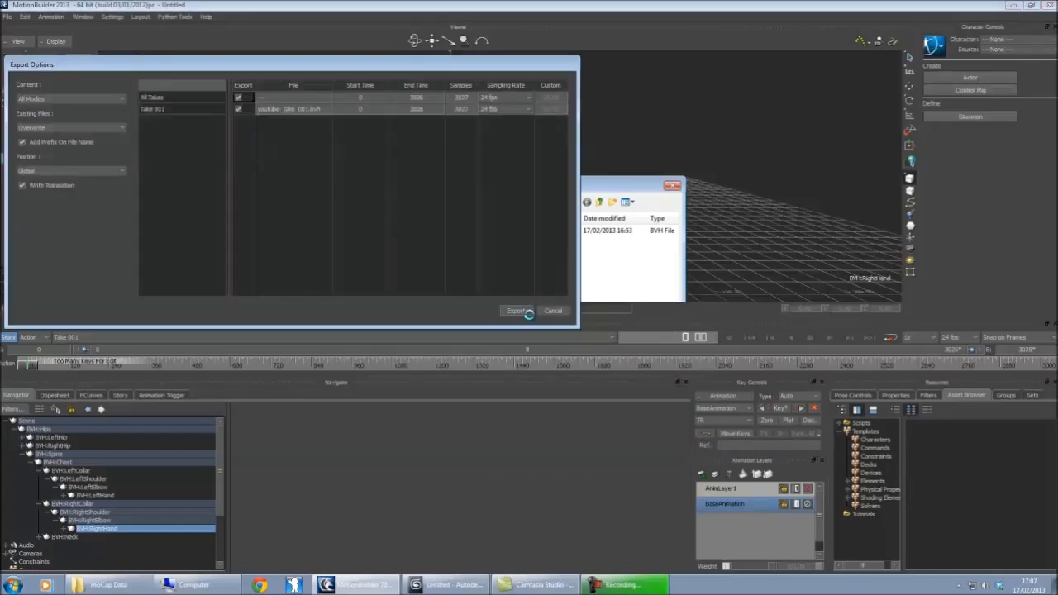
{"action": "left_click", "coordinate": [514, 310]}
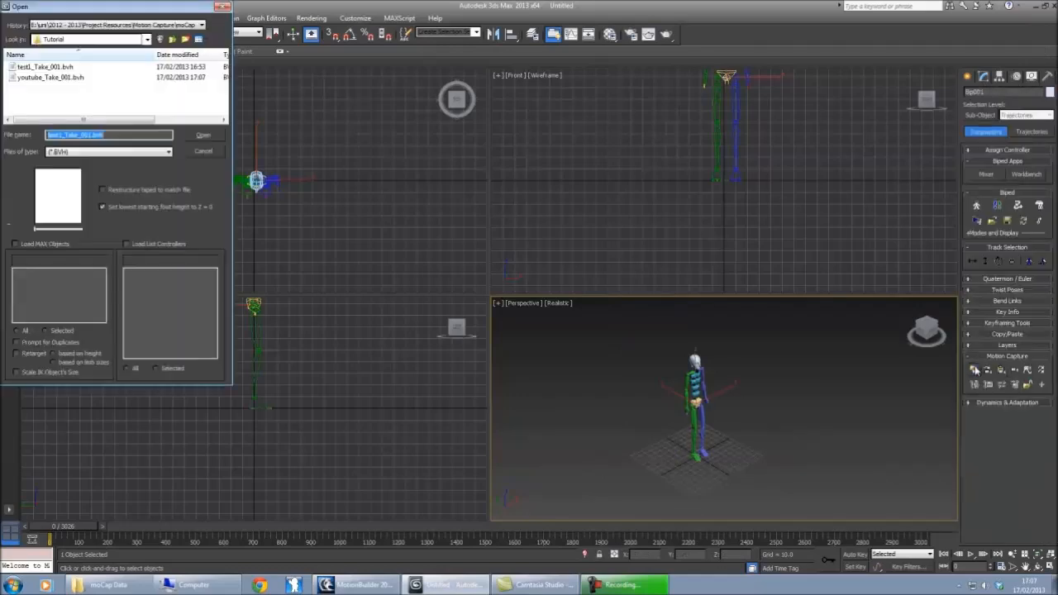
Step: Load the youtube BVH onto the biped and accept the unassigned-tracks warning
{"action": "left_click", "coordinate": [50, 78]}
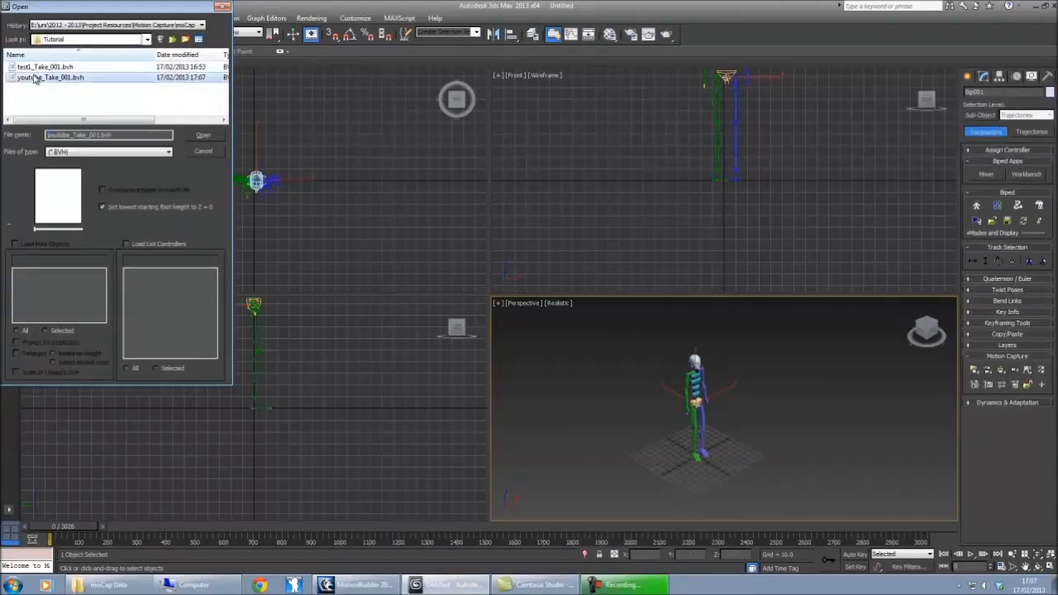
{"action": "left_click", "coordinate": [202, 135]}
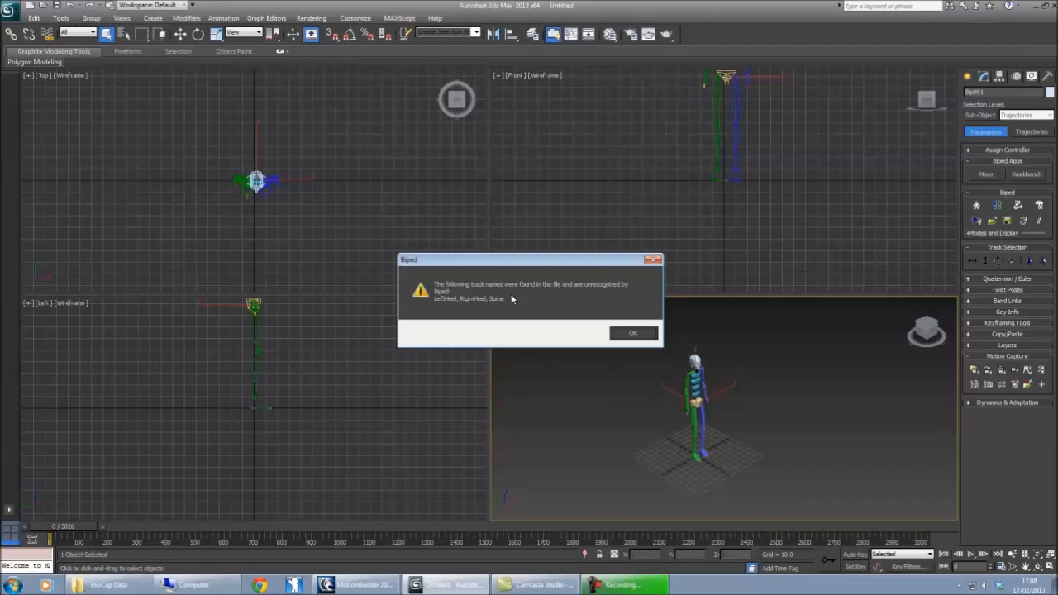
{"action": "mouse_move", "coordinate": [509, 312]}
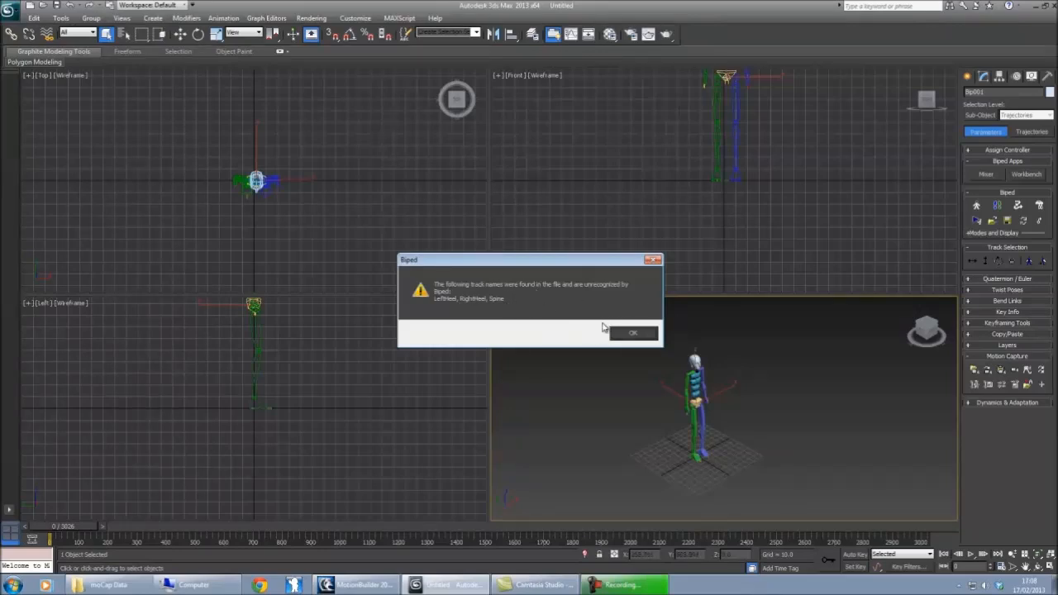
{"action": "left_click", "coordinate": [635, 334]}
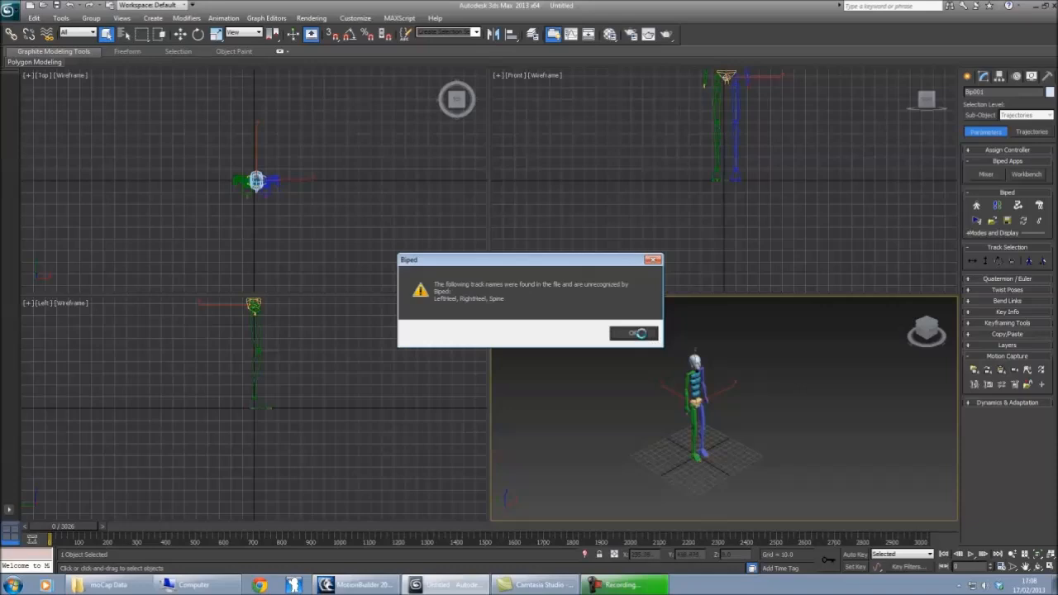
{"action": "left_click", "coordinate": [634, 333]}
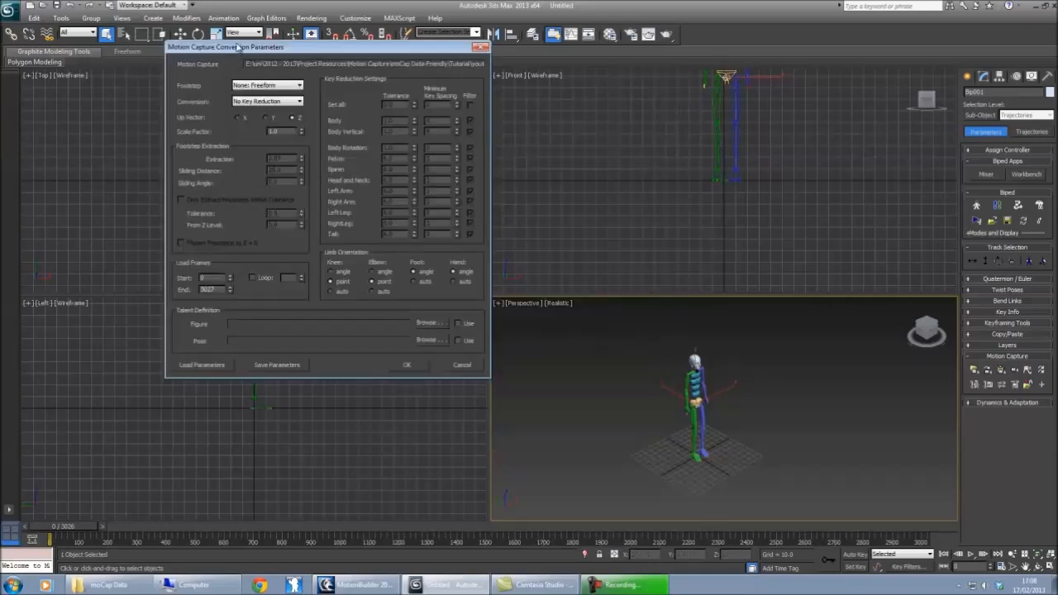
Step: Accept the Motion Capture Conversion Parameters so the BVH motion drives the biped
{"action": "left_click", "coordinate": [408, 366]}
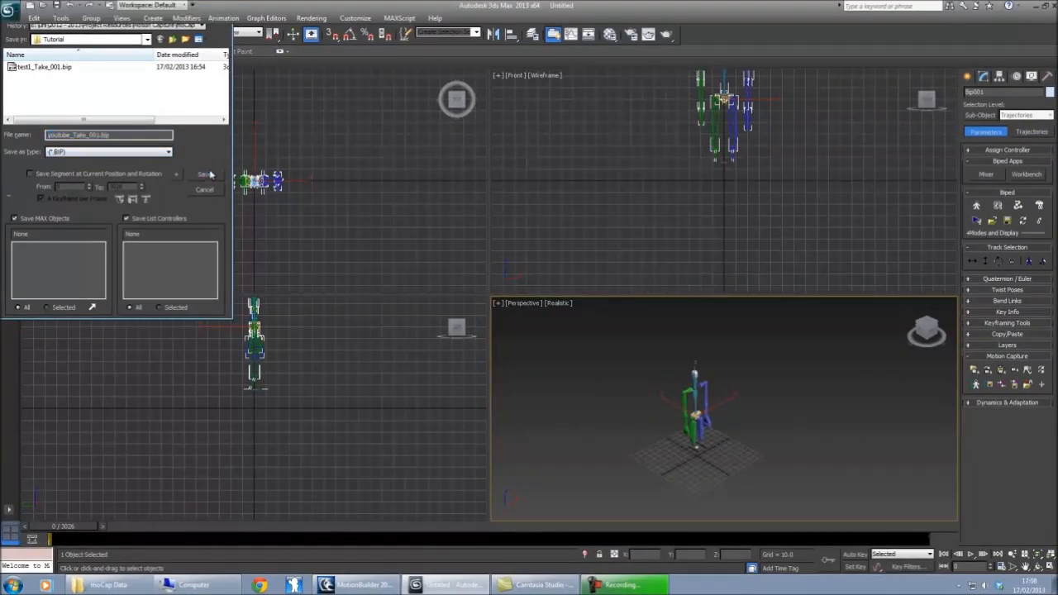
Step: Save the motion as youtube_Take_001.bip, apply it to a new biped and scrub the timeline
{"action": "left_click", "coordinate": [205, 174]}
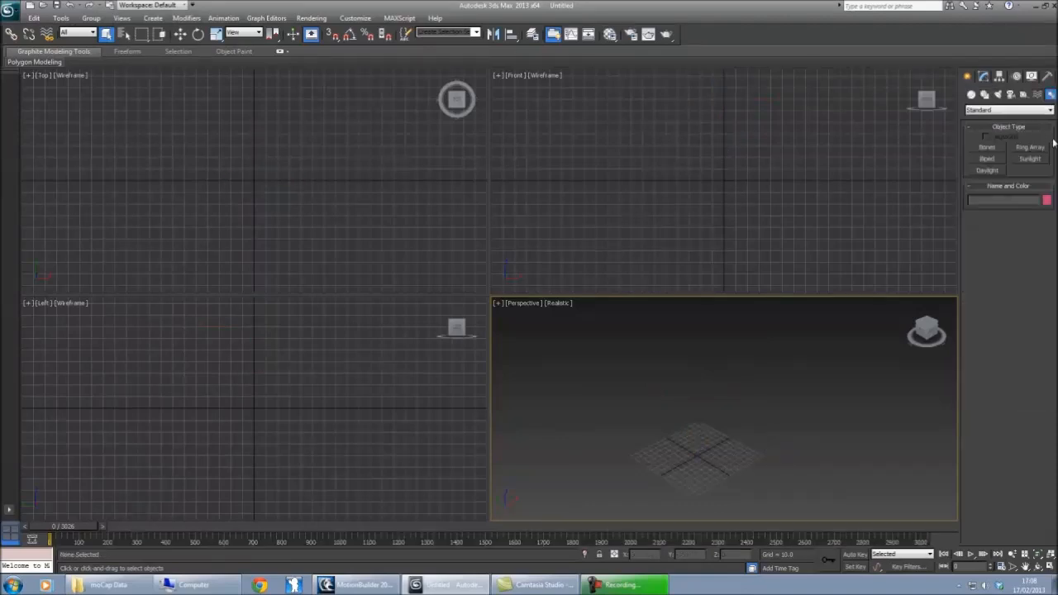
{"action": "left_click", "coordinate": [989, 158]}
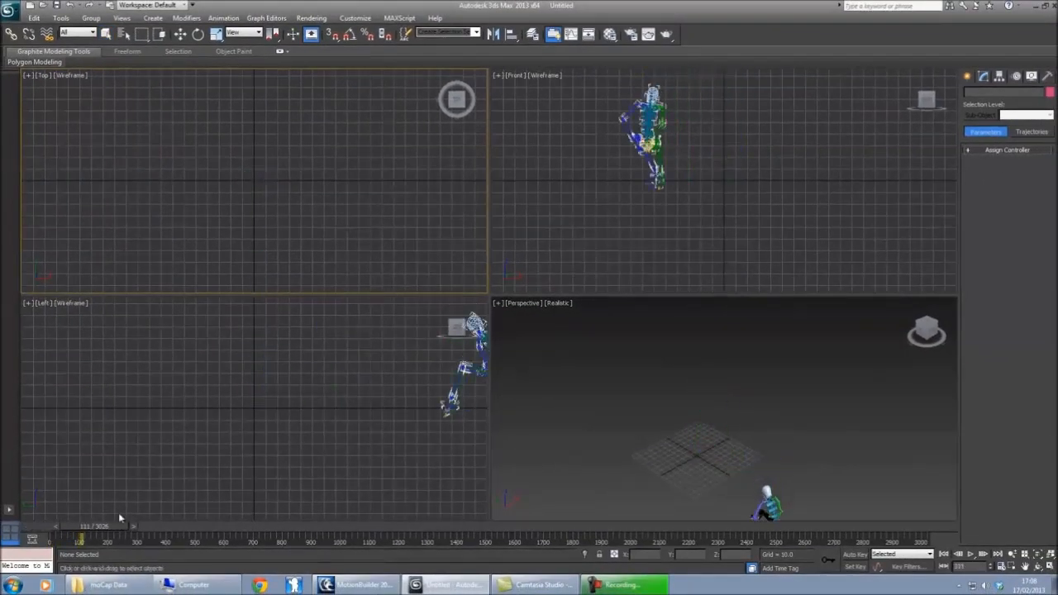
{"action": "left_click_drag", "start_coordinate": [93, 525], "coordinate": [109, 526]}
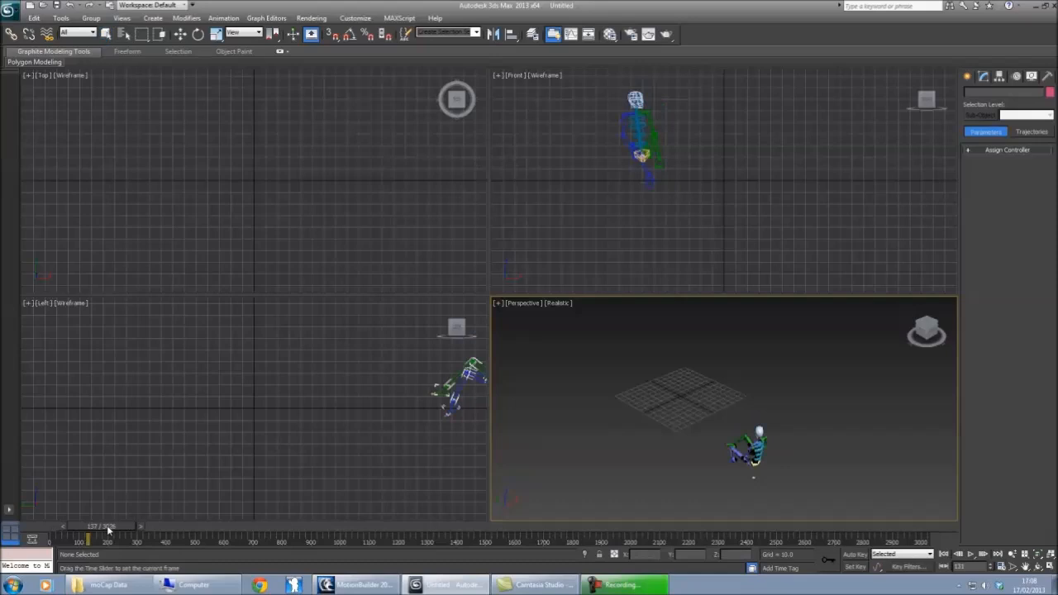